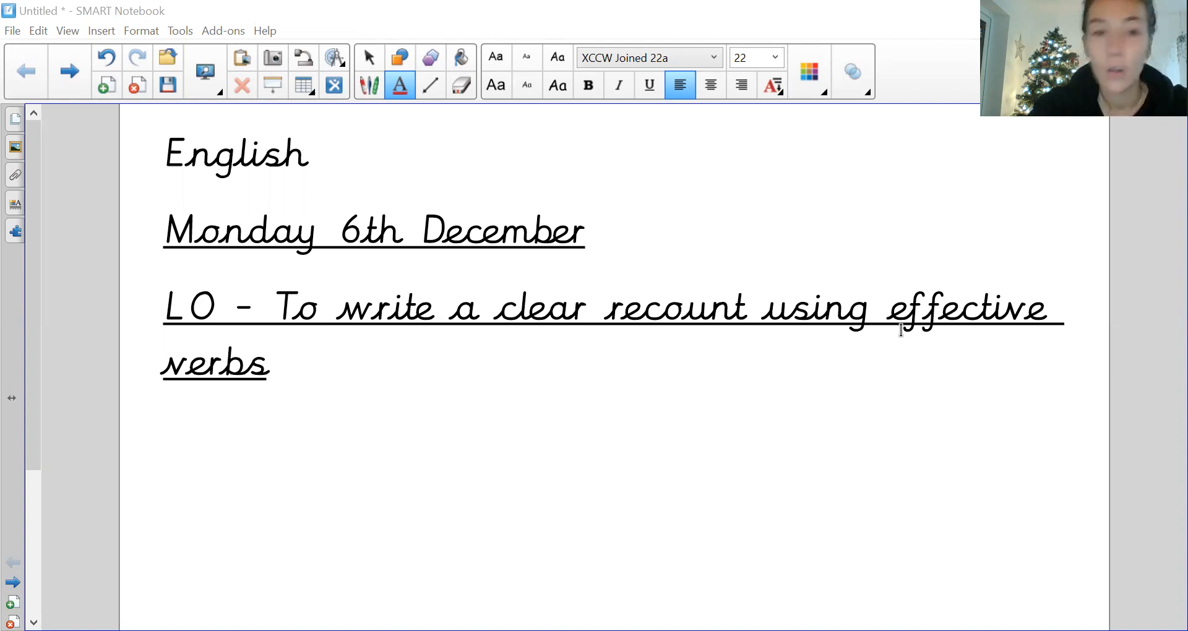
pyautogui.moveTo(408, 442)
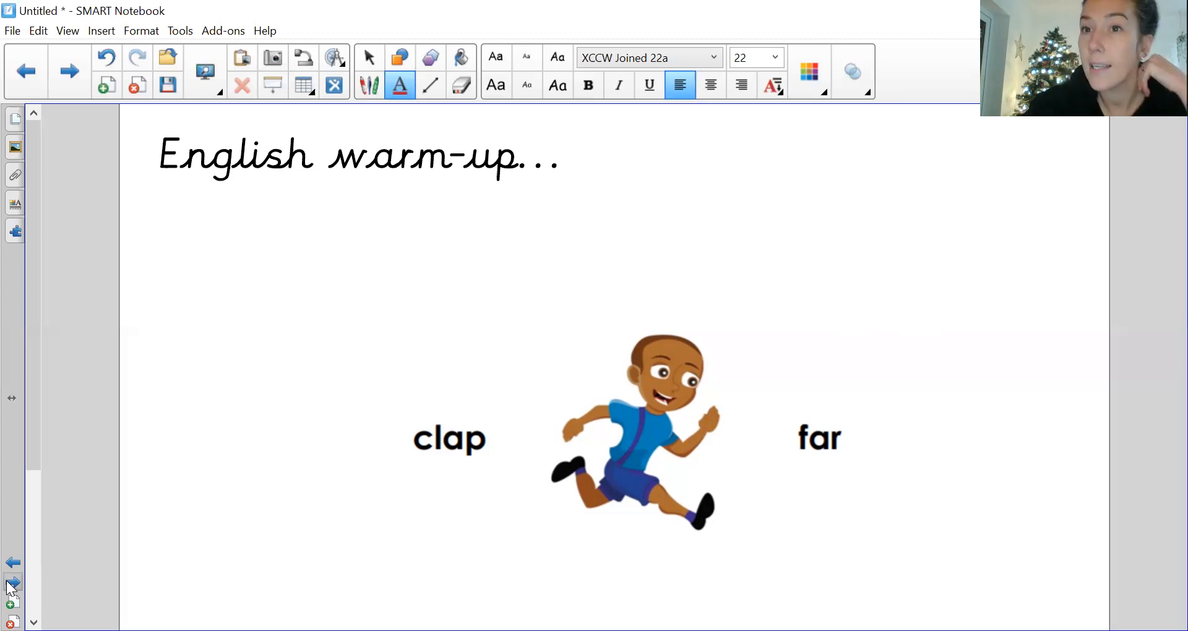
pyautogui.moveTo(451, 551)
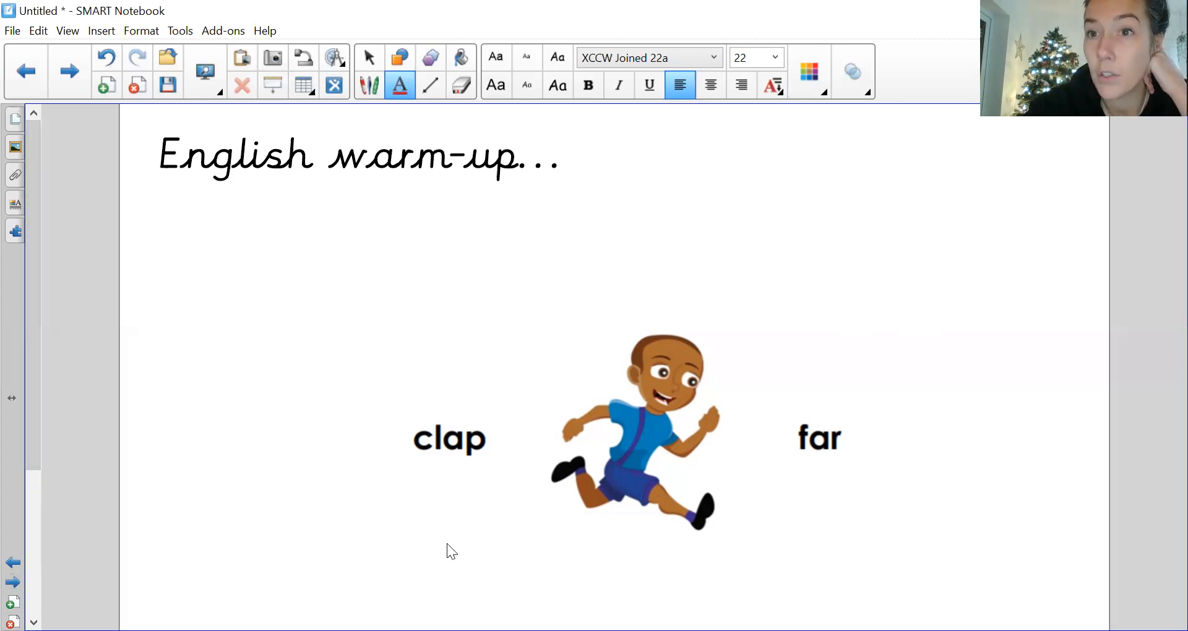
pyautogui.moveTo(530, 487)
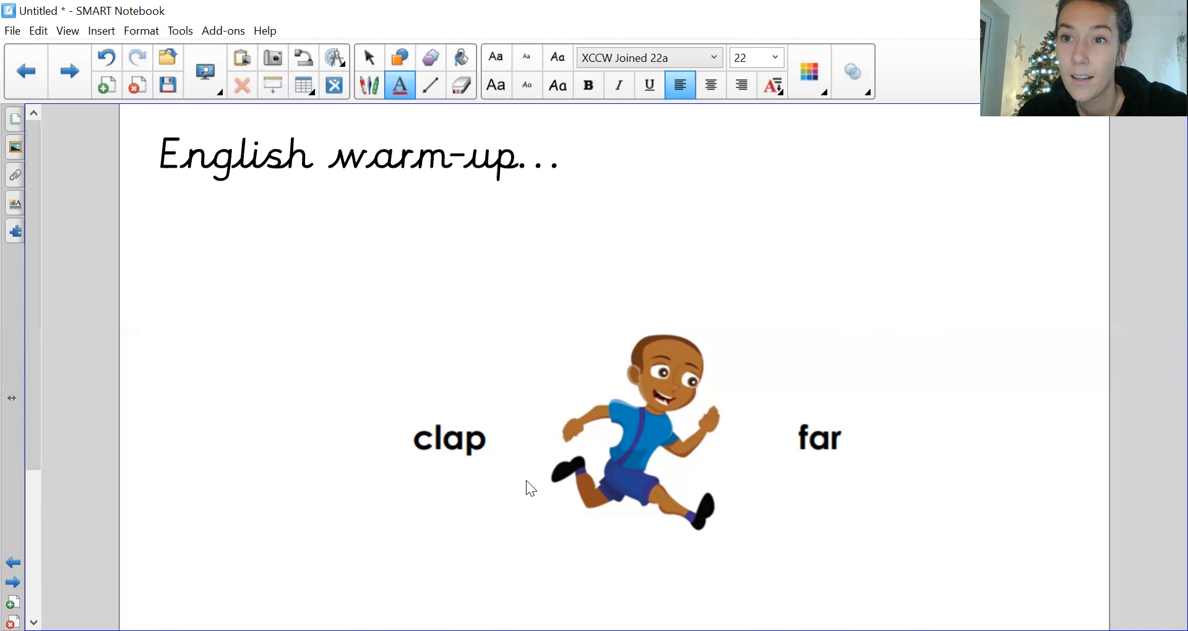
pyautogui.moveTo(699, 530)
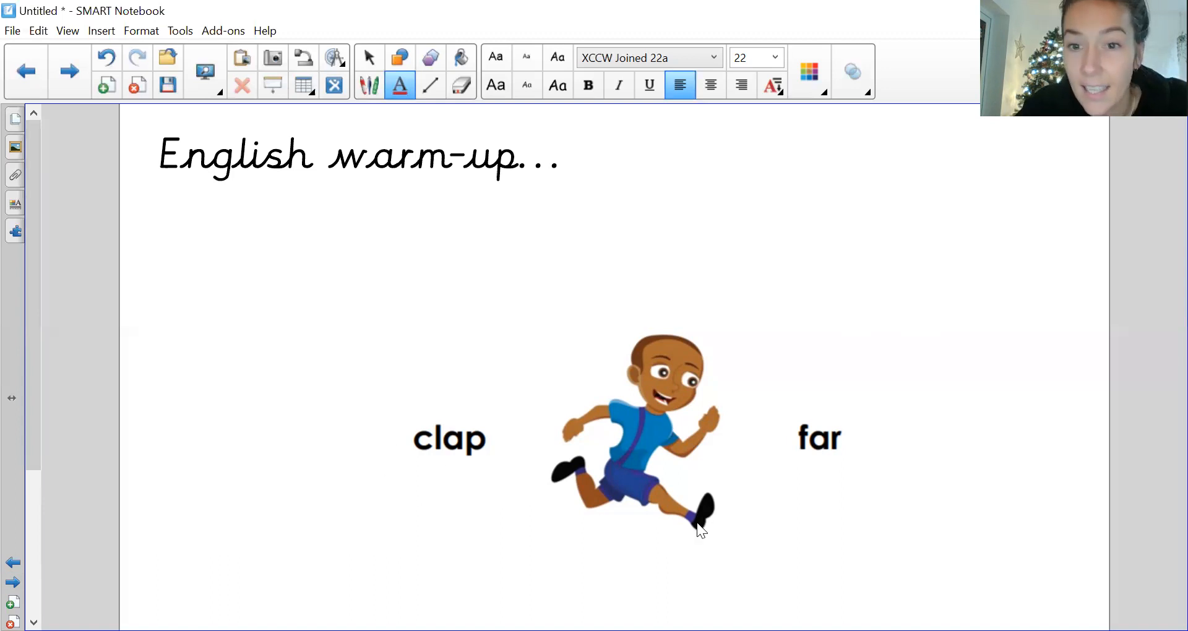
pyautogui.moveTo(805, 482)
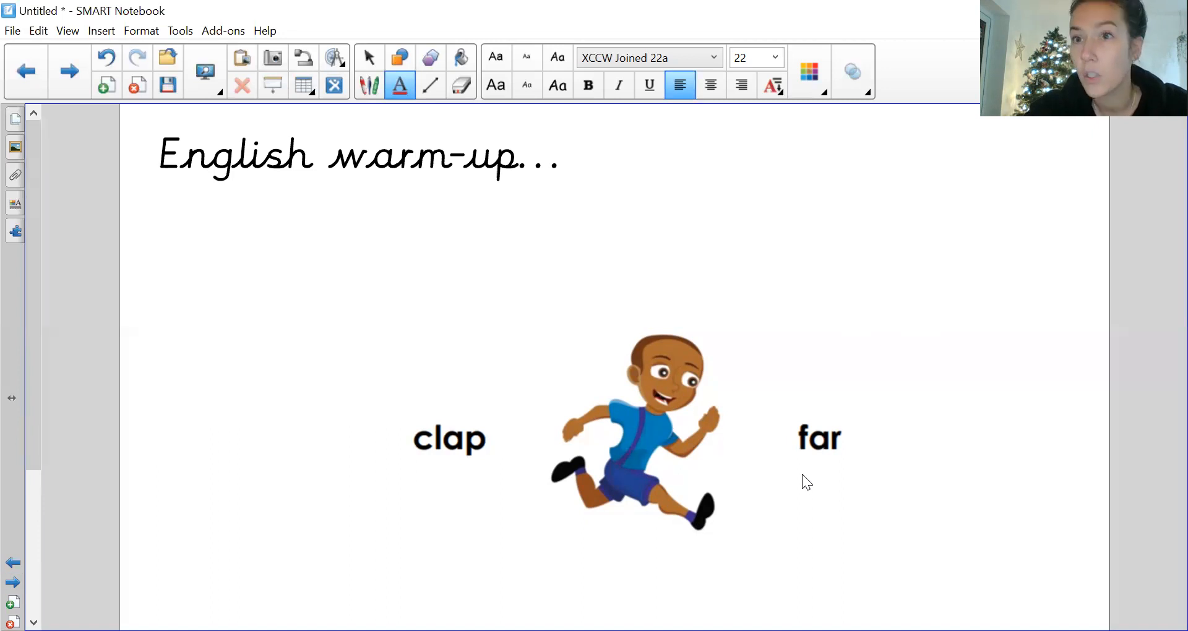
pyautogui.moveTo(716, 502)
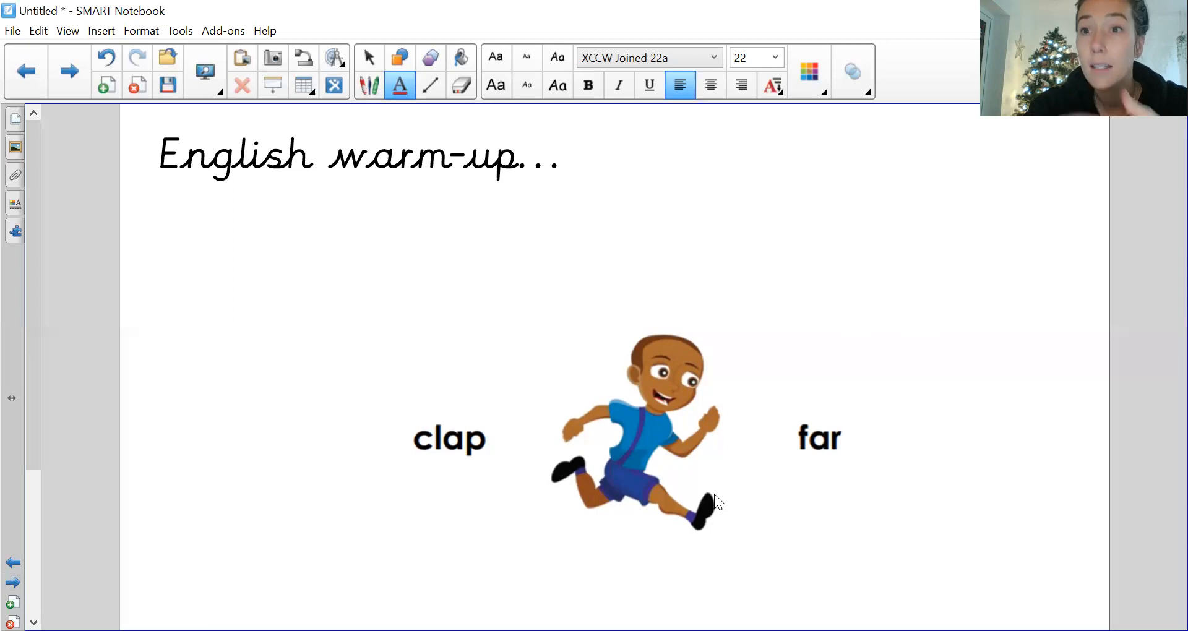
pyautogui.moveTo(693, 470)
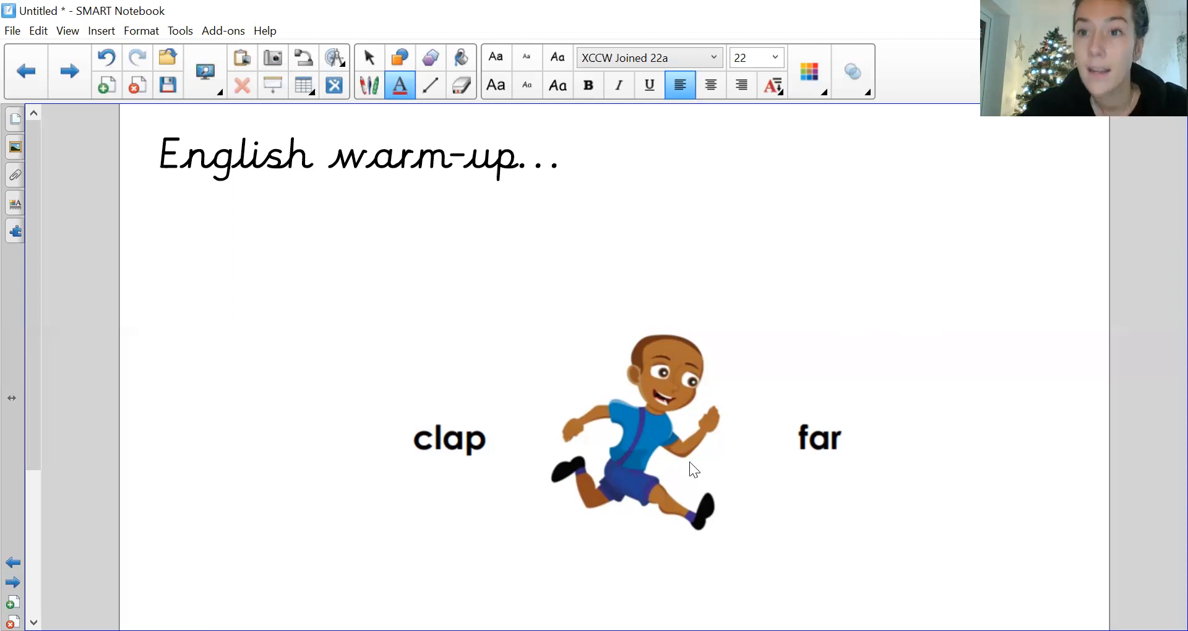
pyautogui.moveTo(250, 473)
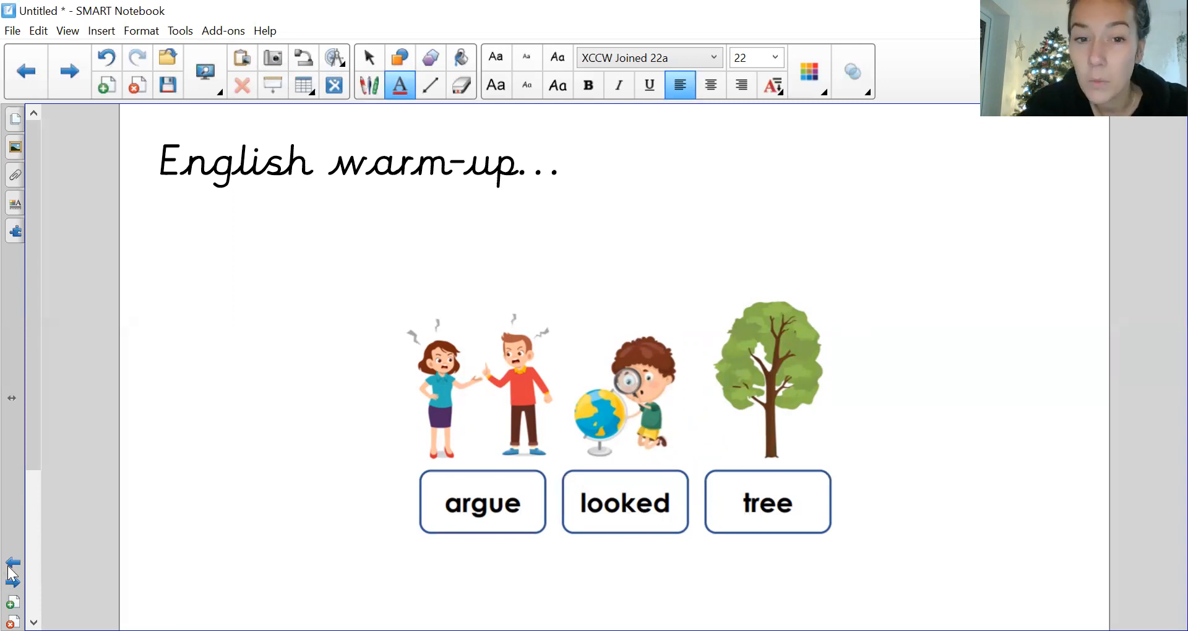
pyautogui.moveTo(473, 552)
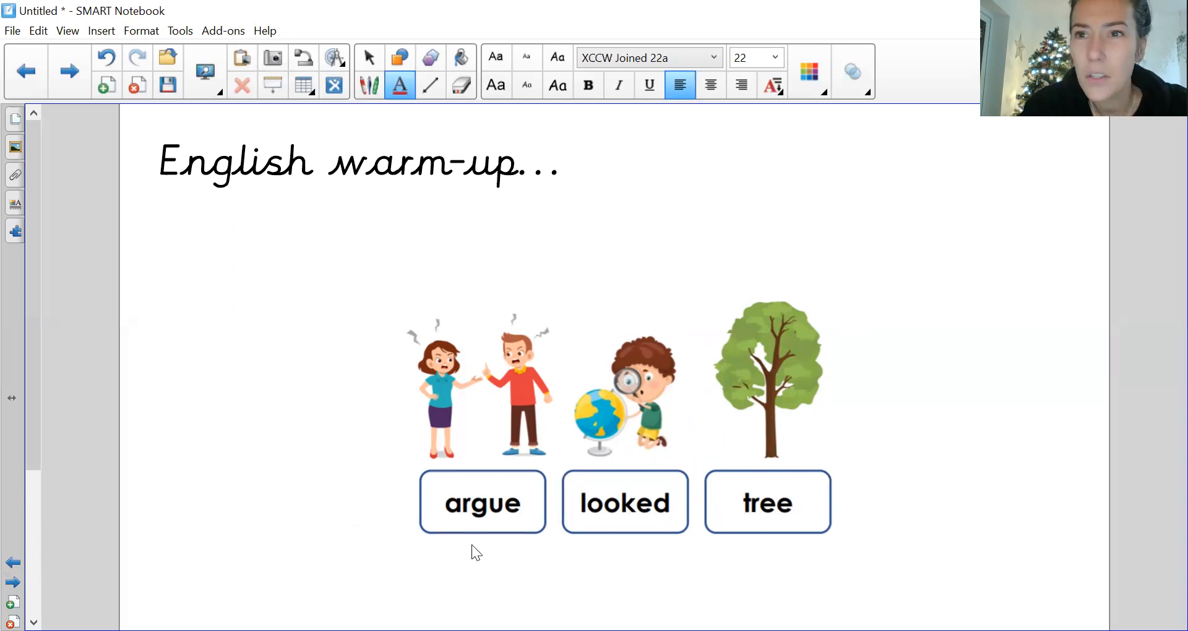
pyautogui.moveTo(484, 550)
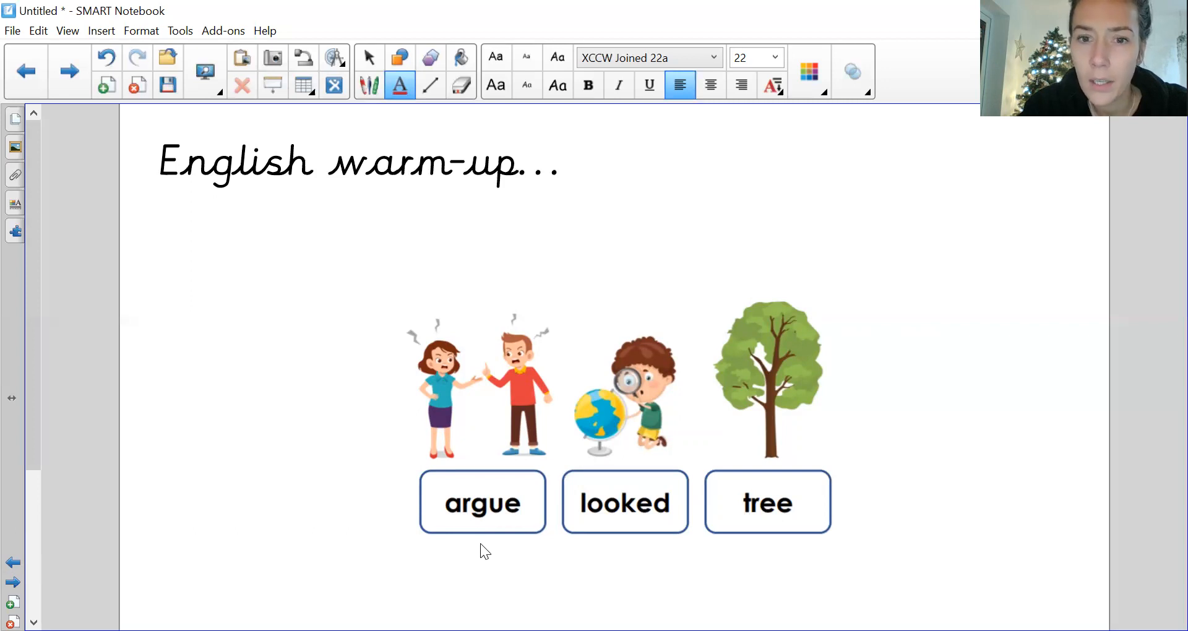
pyautogui.moveTo(756, 497)
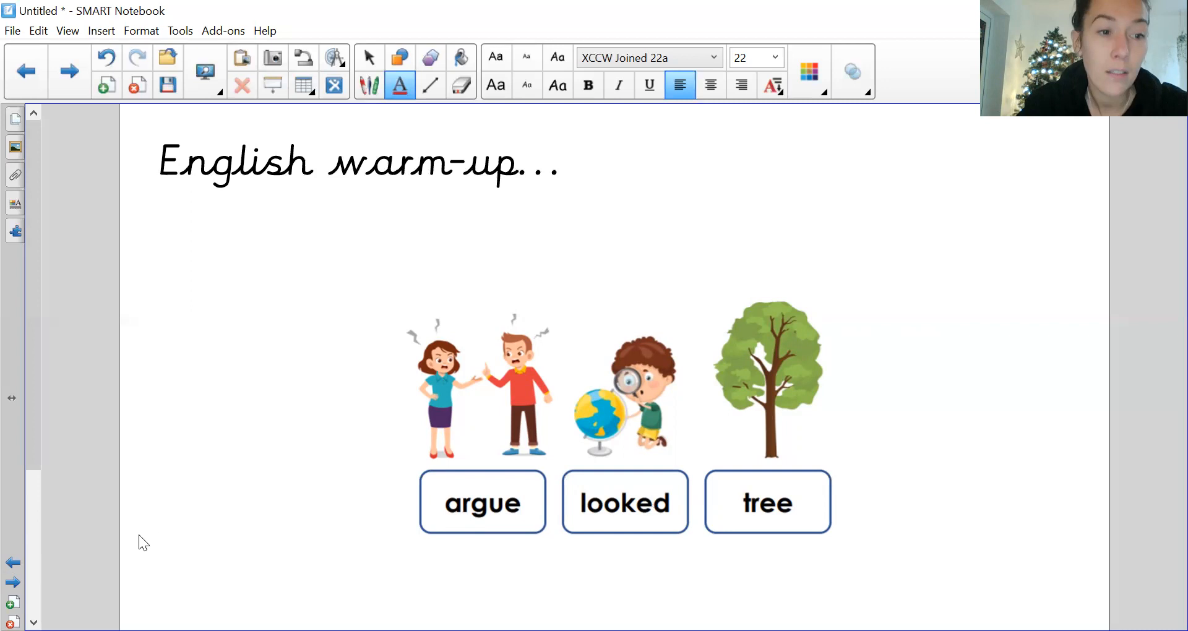
pyautogui.click(13, 581)
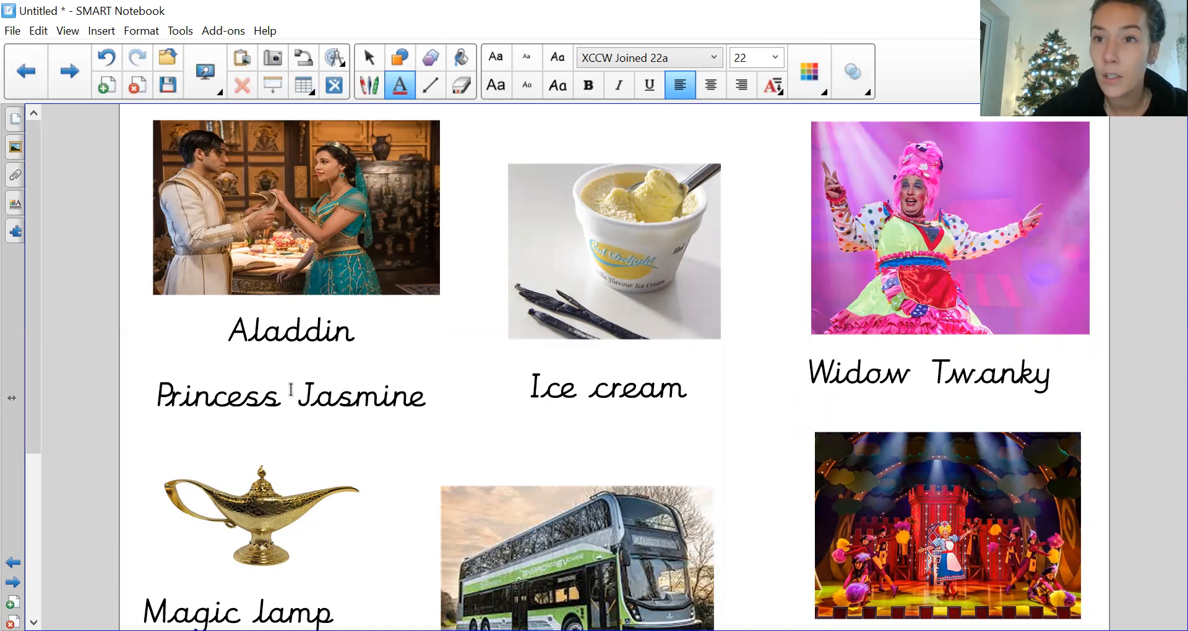
pyautogui.moveTo(491, 361)
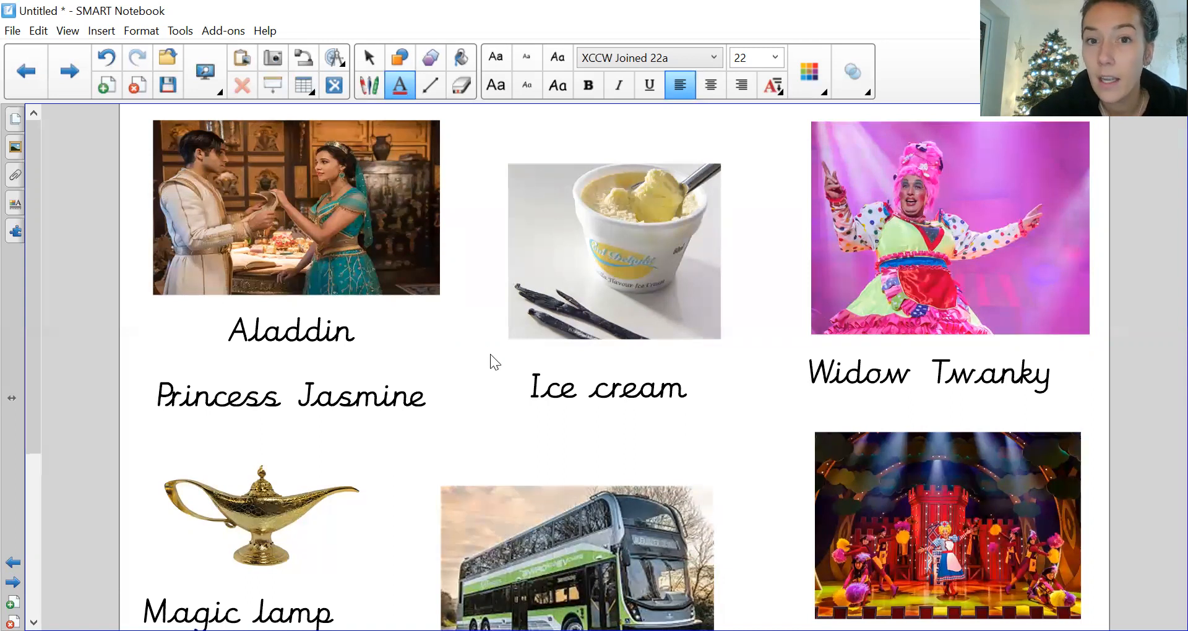
pyautogui.moveTo(596, 283)
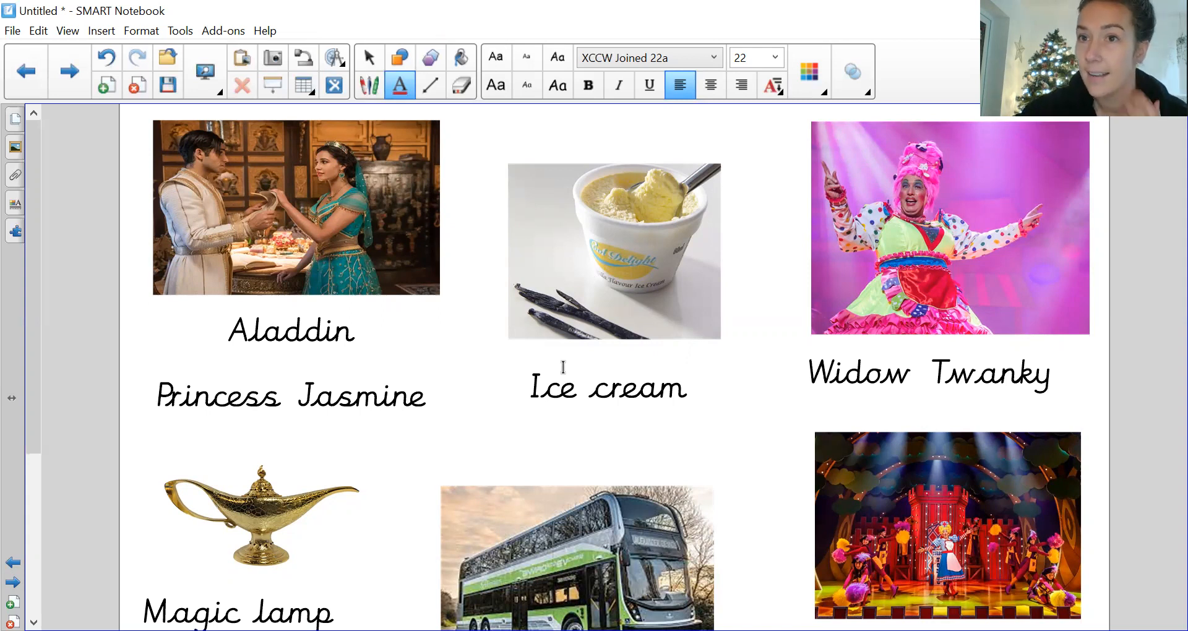
pyautogui.moveTo(188, 495)
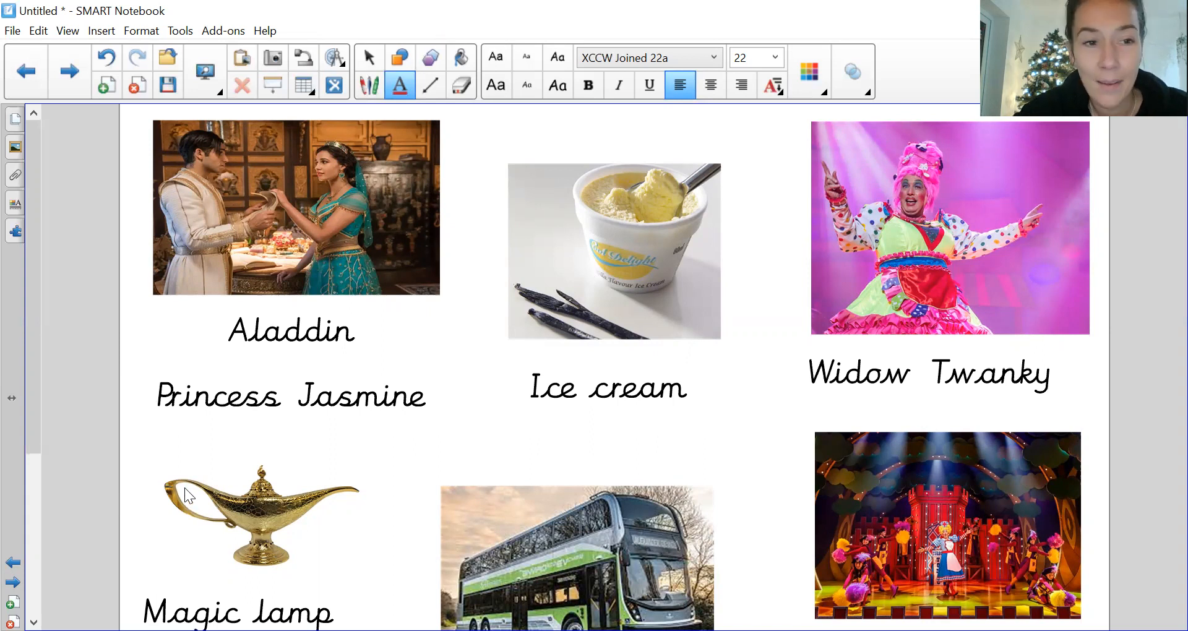
pyautogui.moveTo(32, 400)
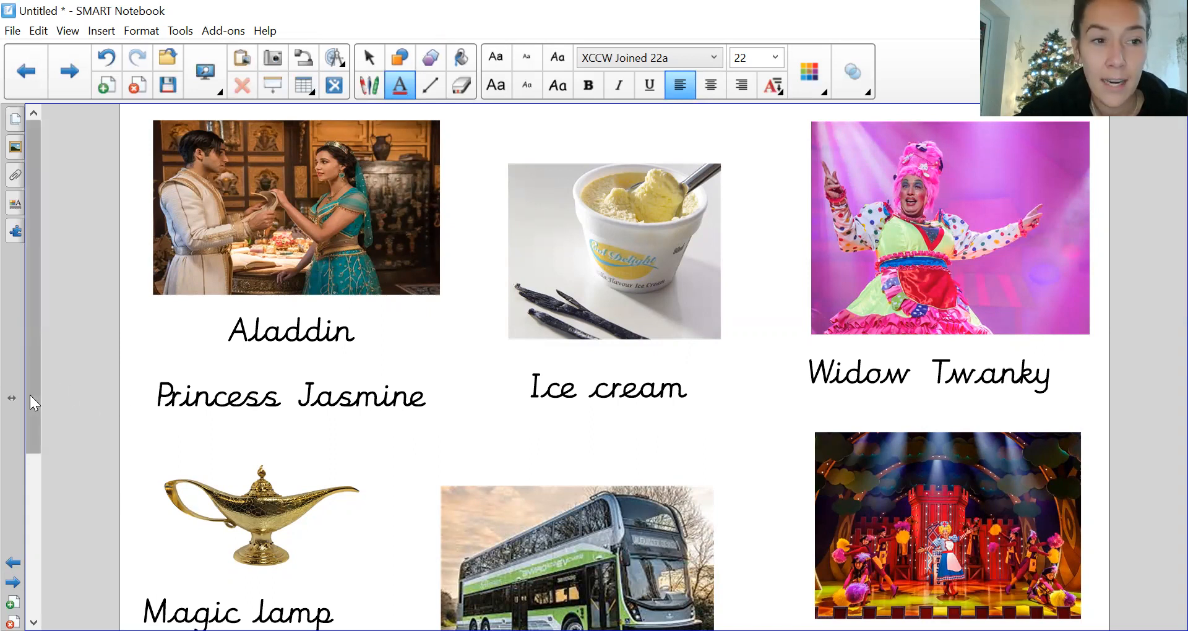
# Step: Scroll the panto vocabulary page down to reveal the Double-decker bus and stage labels
pyautogui.scroll(-3)
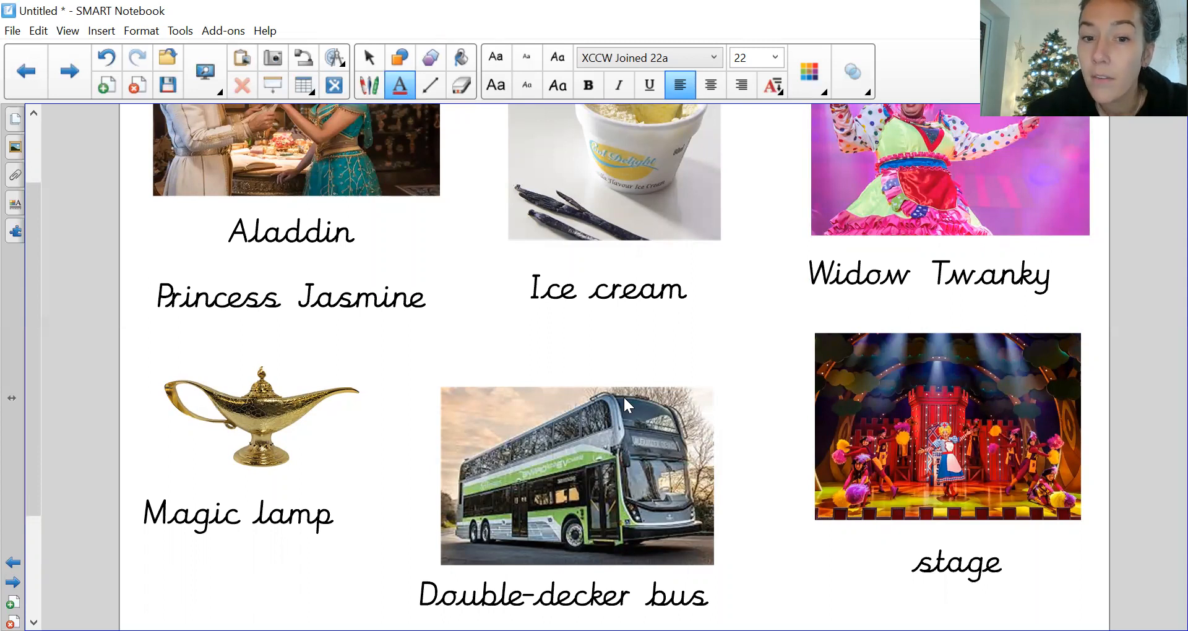
pyautogui.moveTo(557, 447)
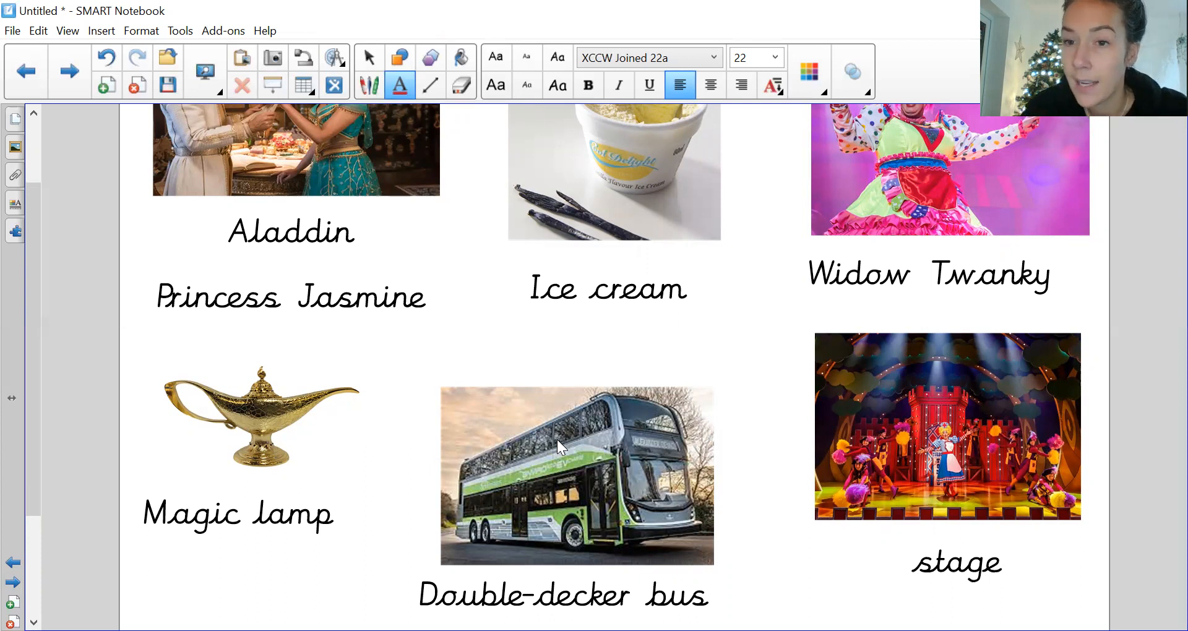
pyautogui.moveTo(974, 451)
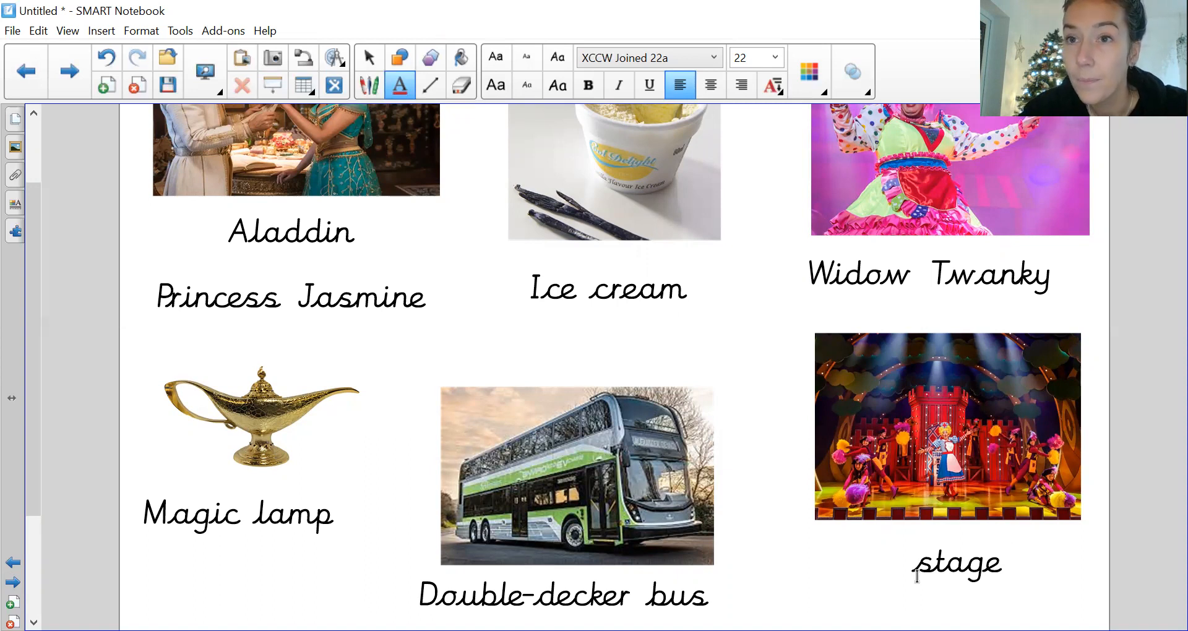
pyautogui.moveTo(388, 303)
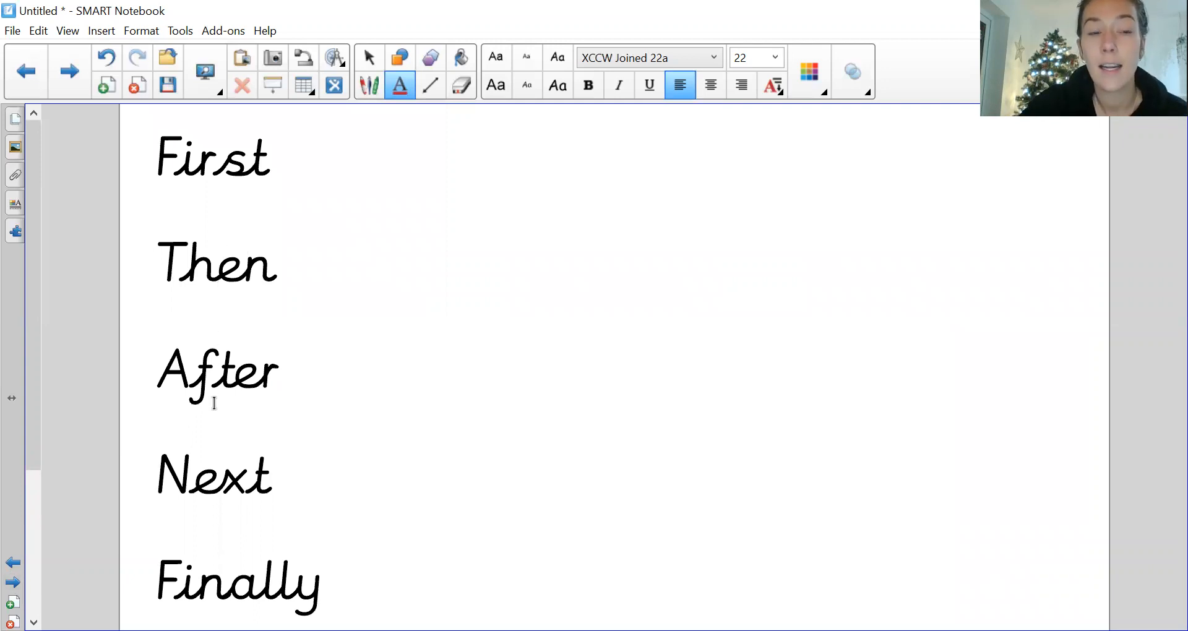
pyautogui.moveTo(243, 546)
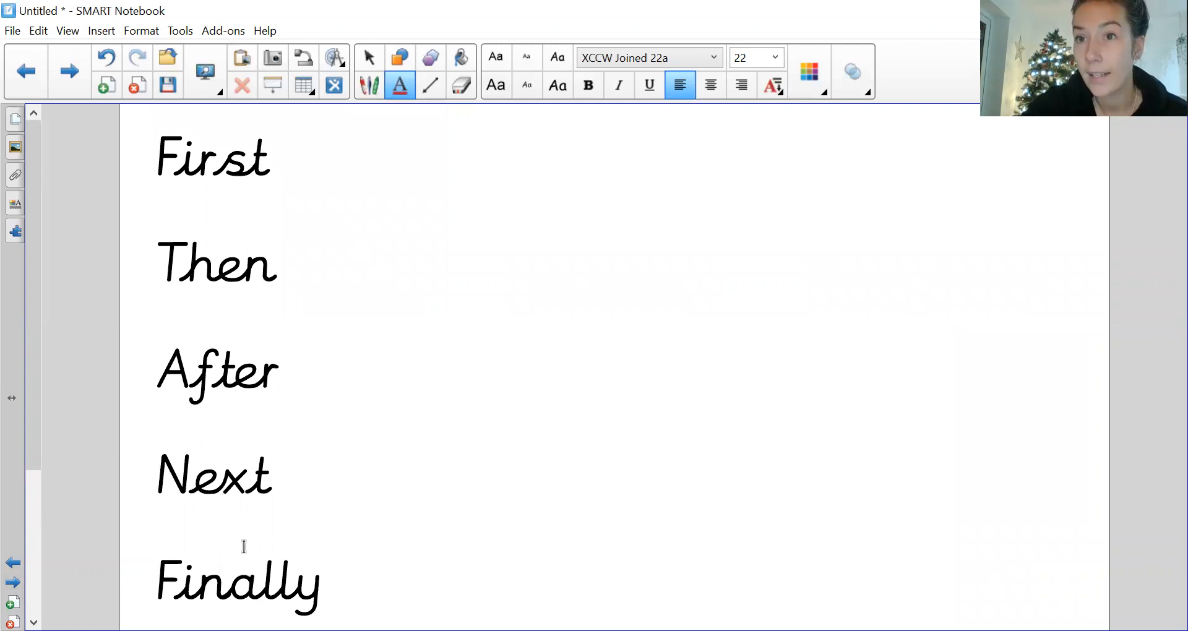
pyautogui.moveTo(563, 162)
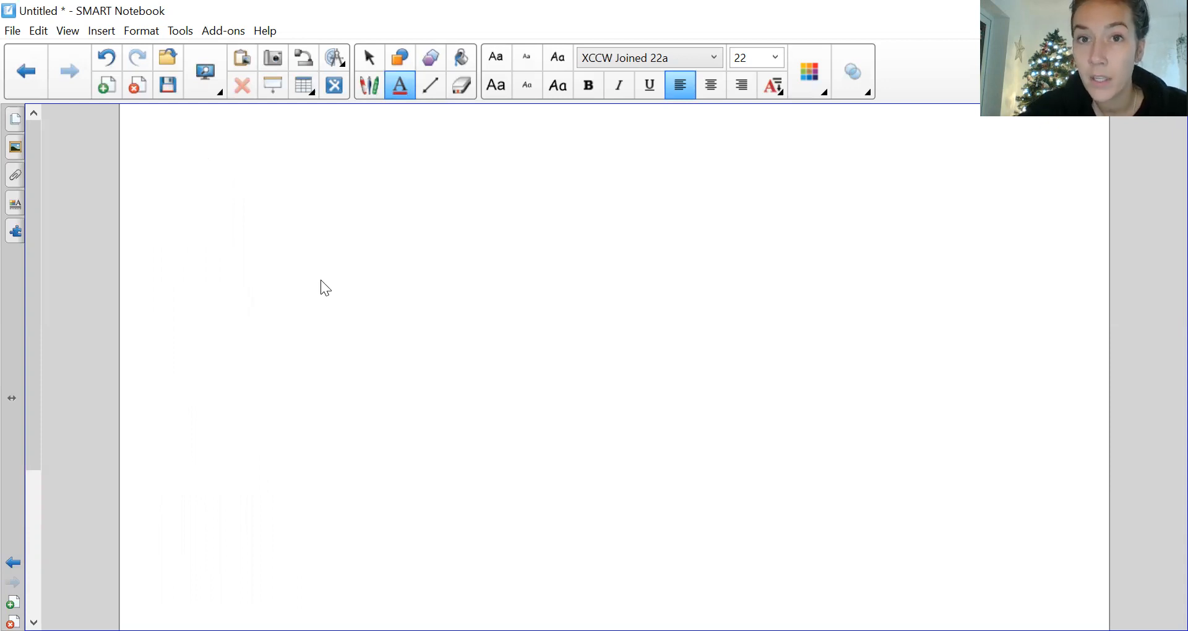
pyautogui.moveTo(166, 180)
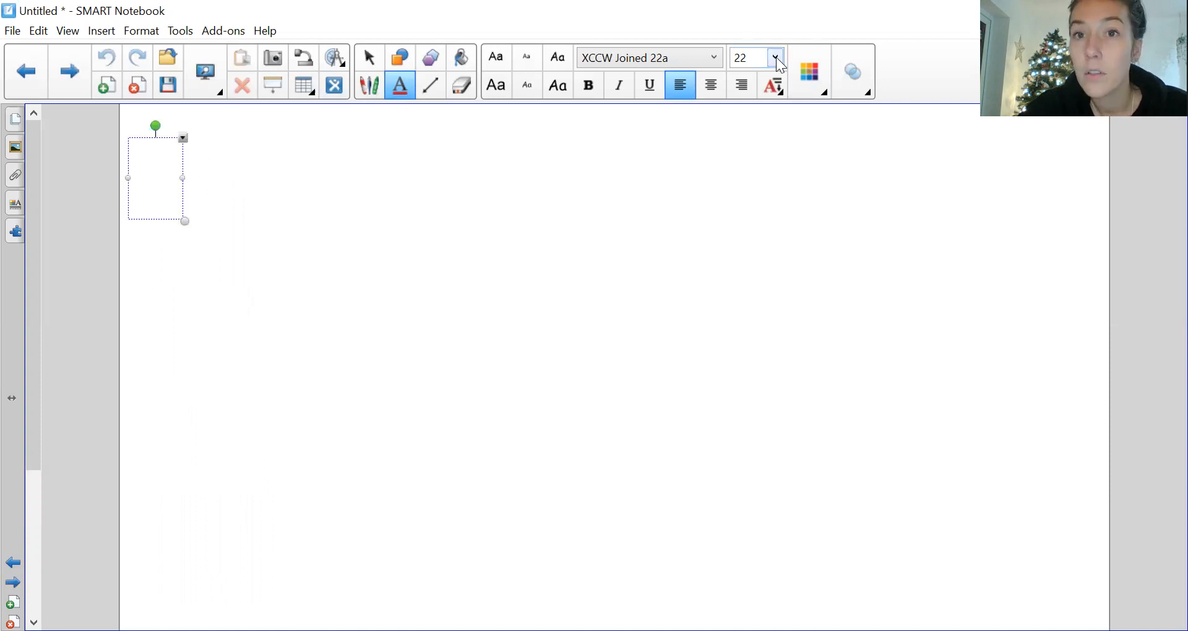
pyautogui.click(775, 57)
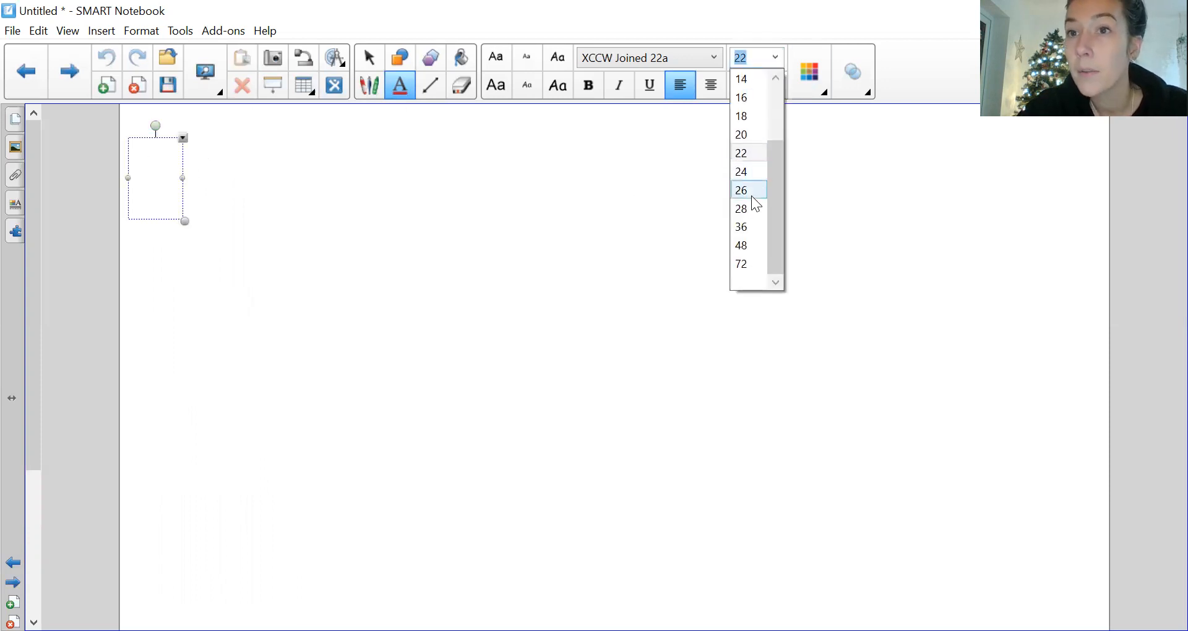
pyautogui.click(740, 208)
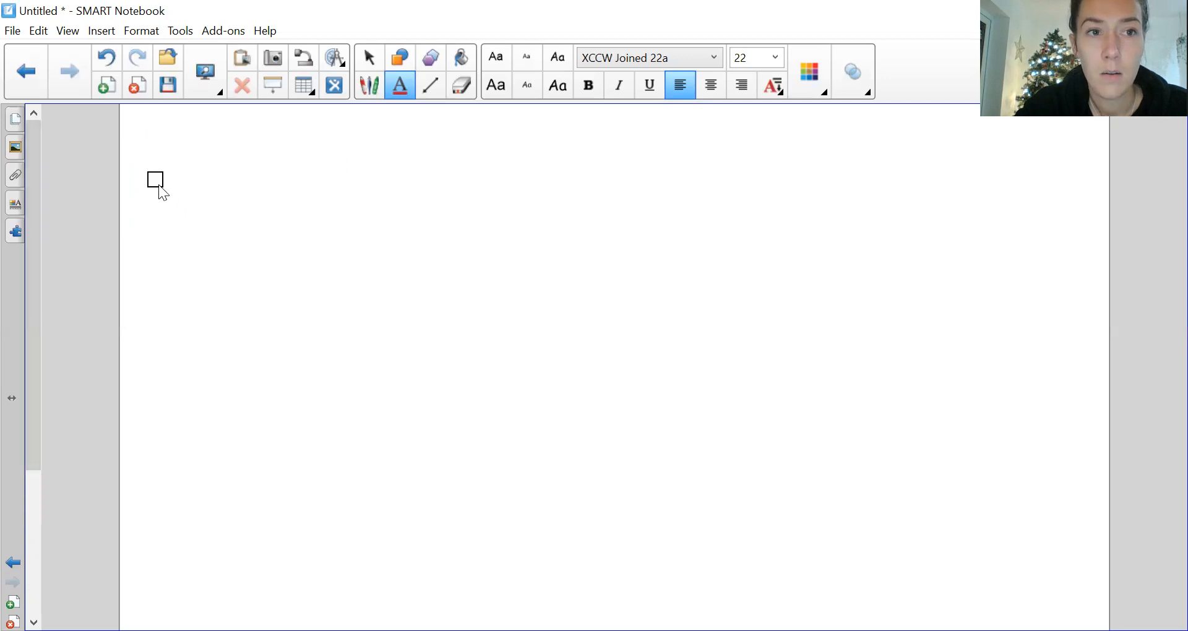
# Step: Set the text box font size to 36 and start typing 'First'
pyautogui.click(774, 57)
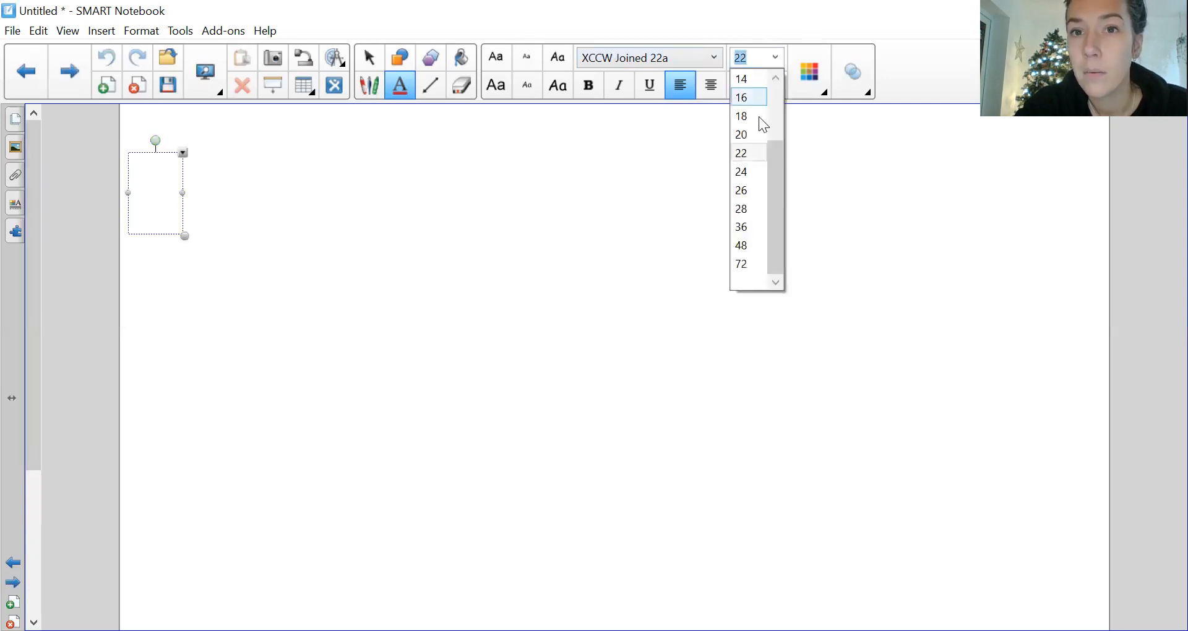
pyautogui.click(740, 227)
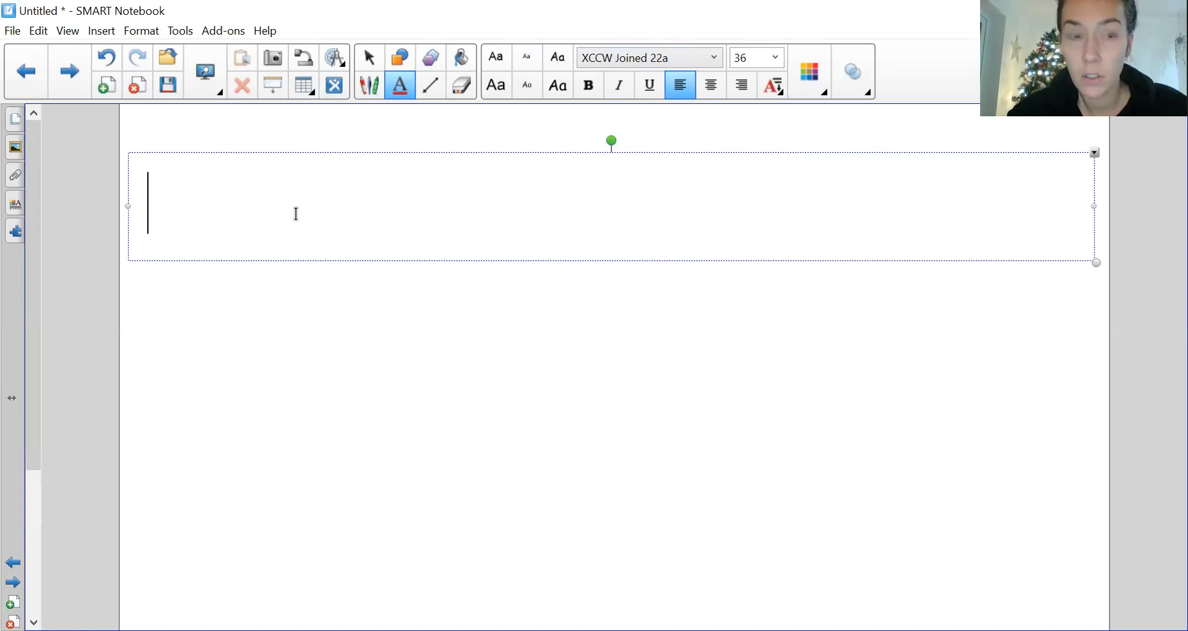
pyautogui.write('Fir')
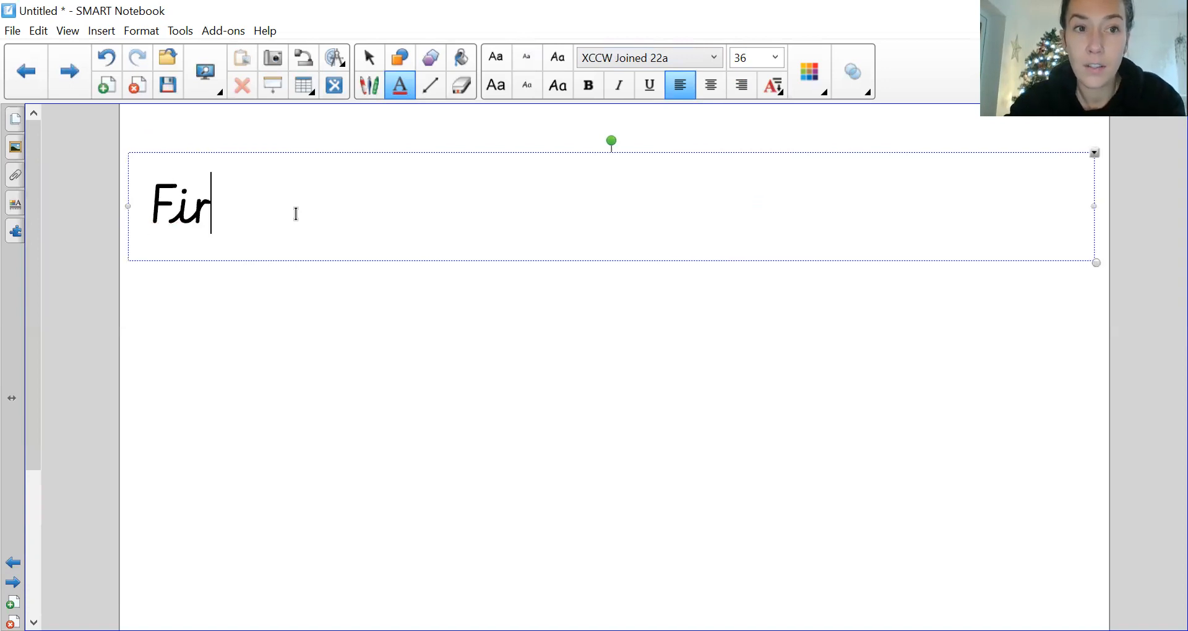
# Step: Type the sentence 'First we all climbed on the double-decker bus.'
pyautogui.write('st')
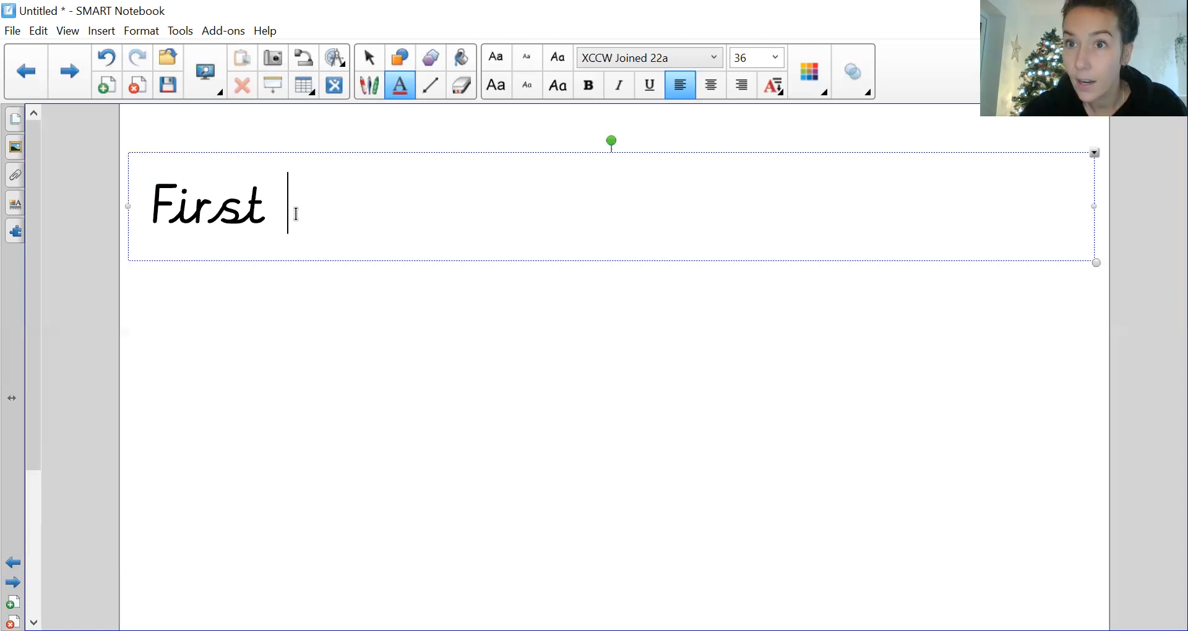
pyautogui.write('we')
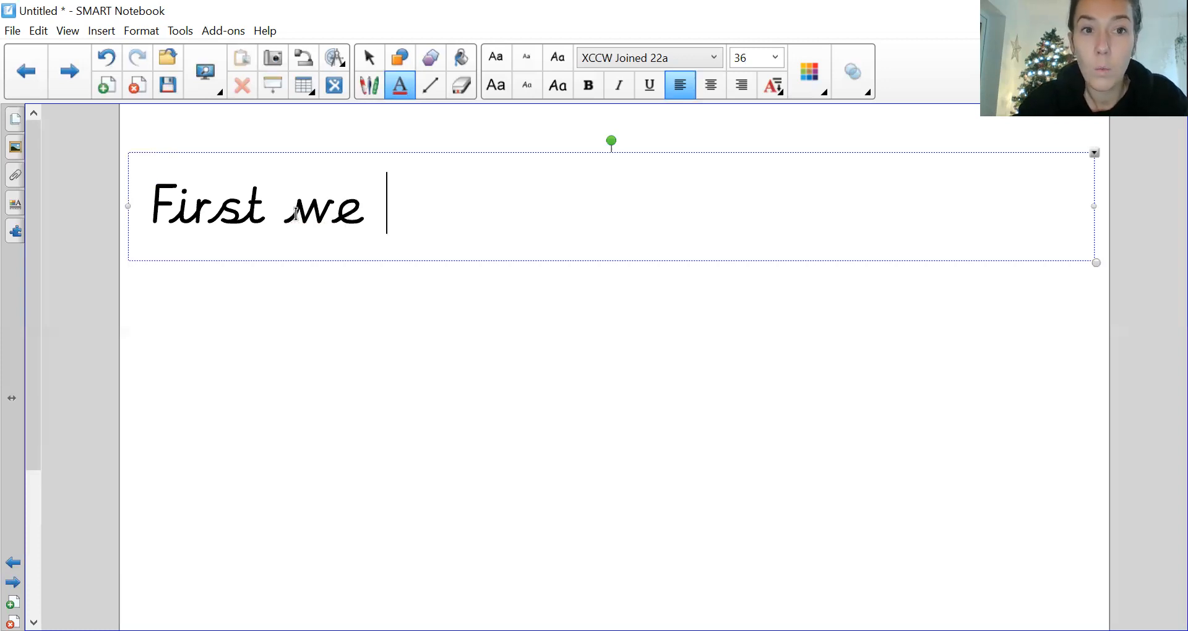
pyautogui.write('all')
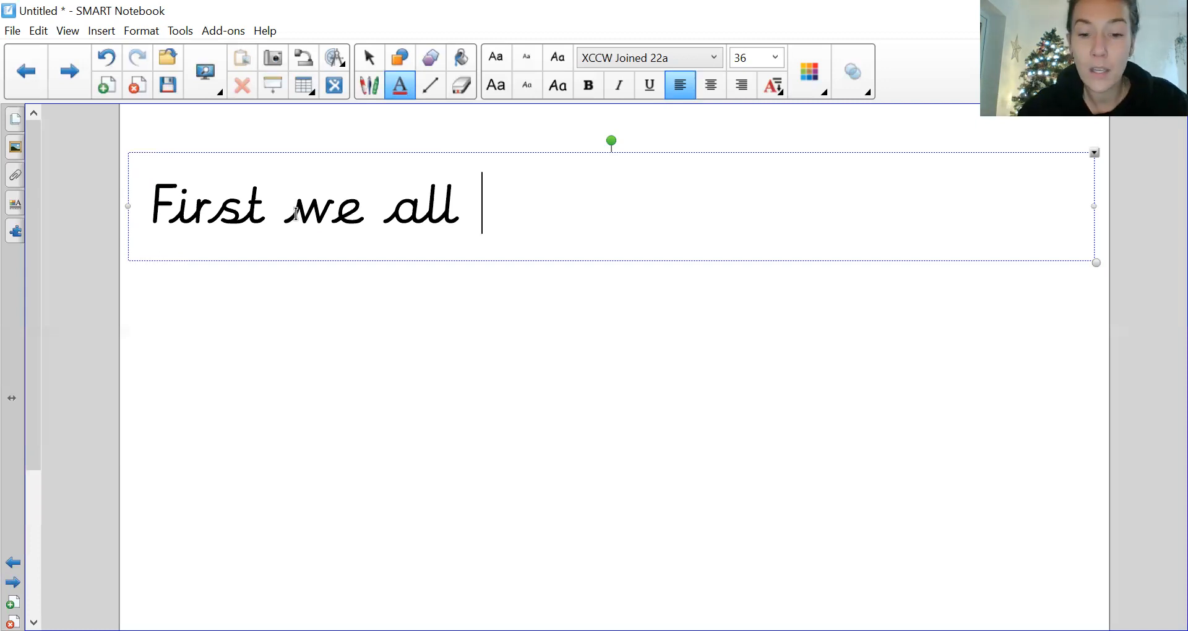
pyautogui.write('climb')
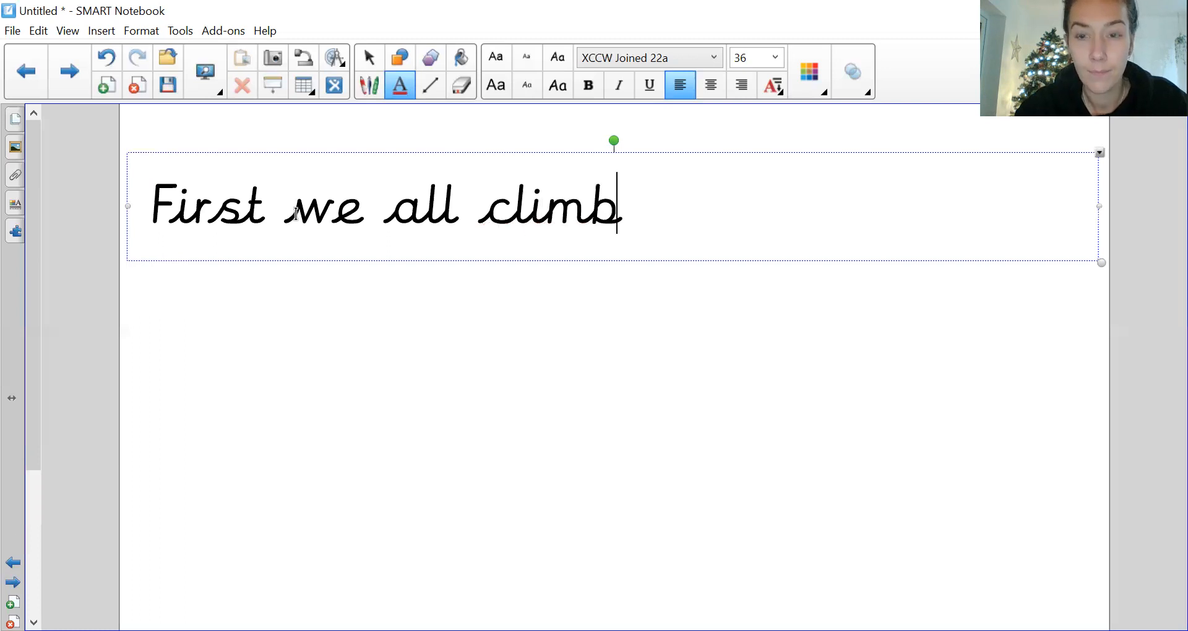
pyautogui.write('ed')
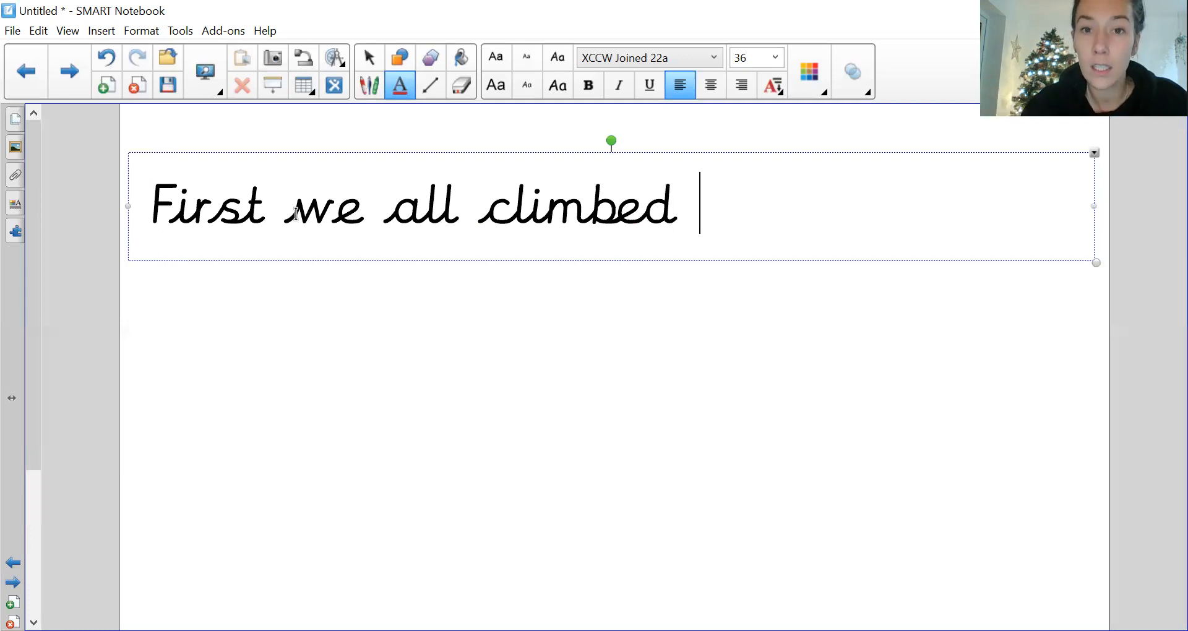
pyautogui.write('on the do')
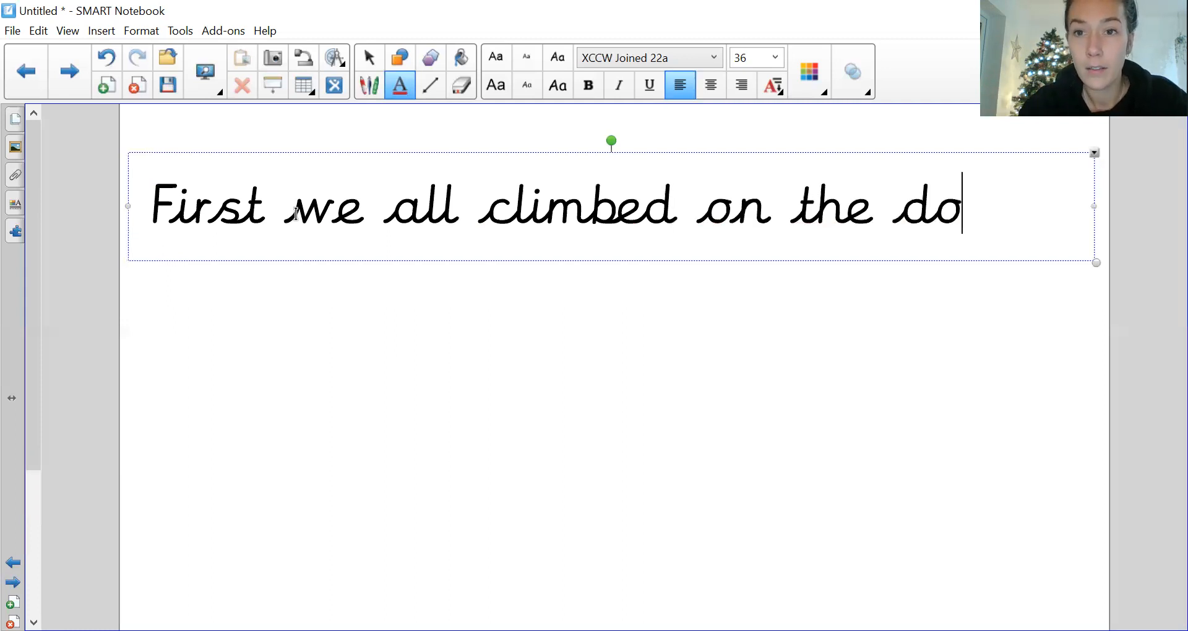
pyautogui.write('uble')
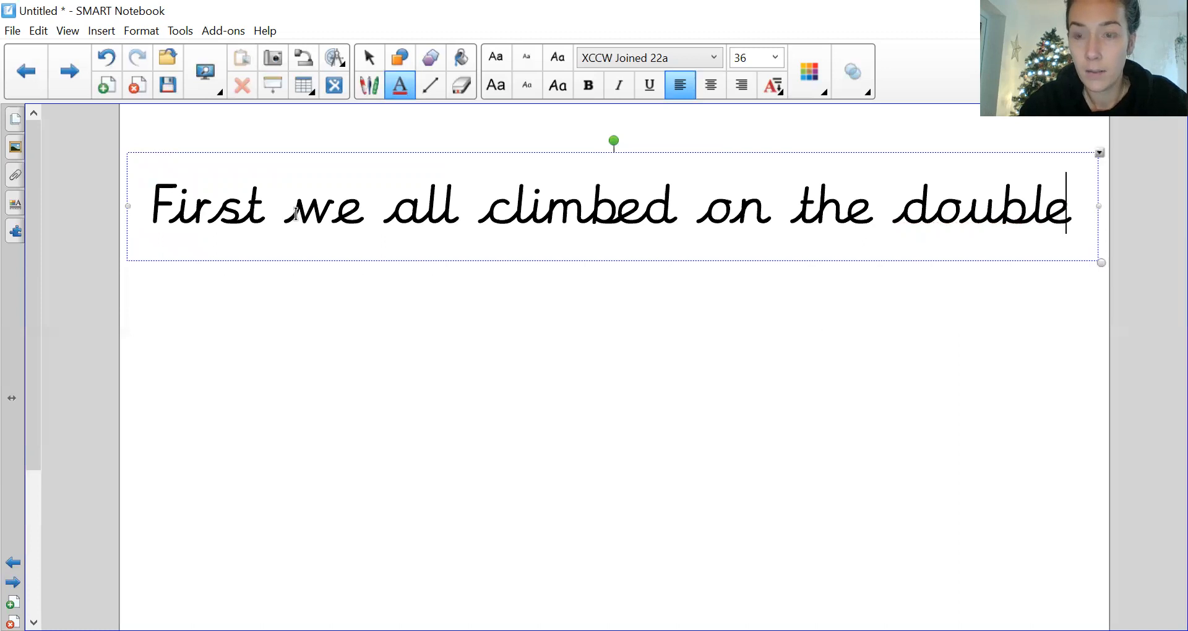
pyautogui.write('-dece')
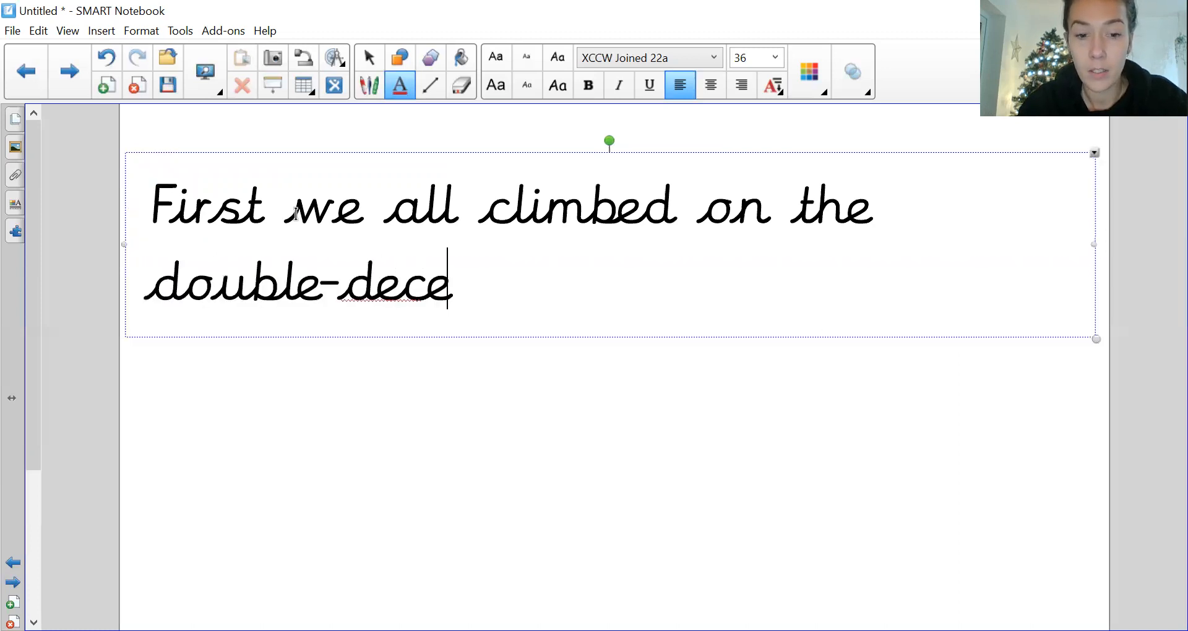
pyautogui.write('er')
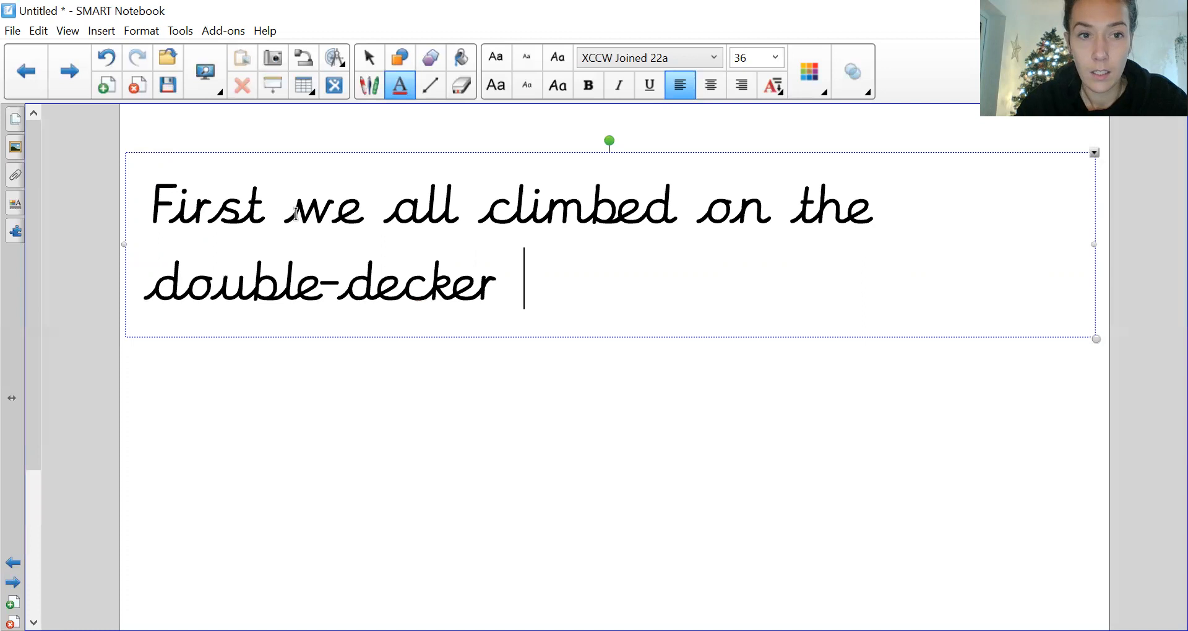
pyautogui.write('bus.')
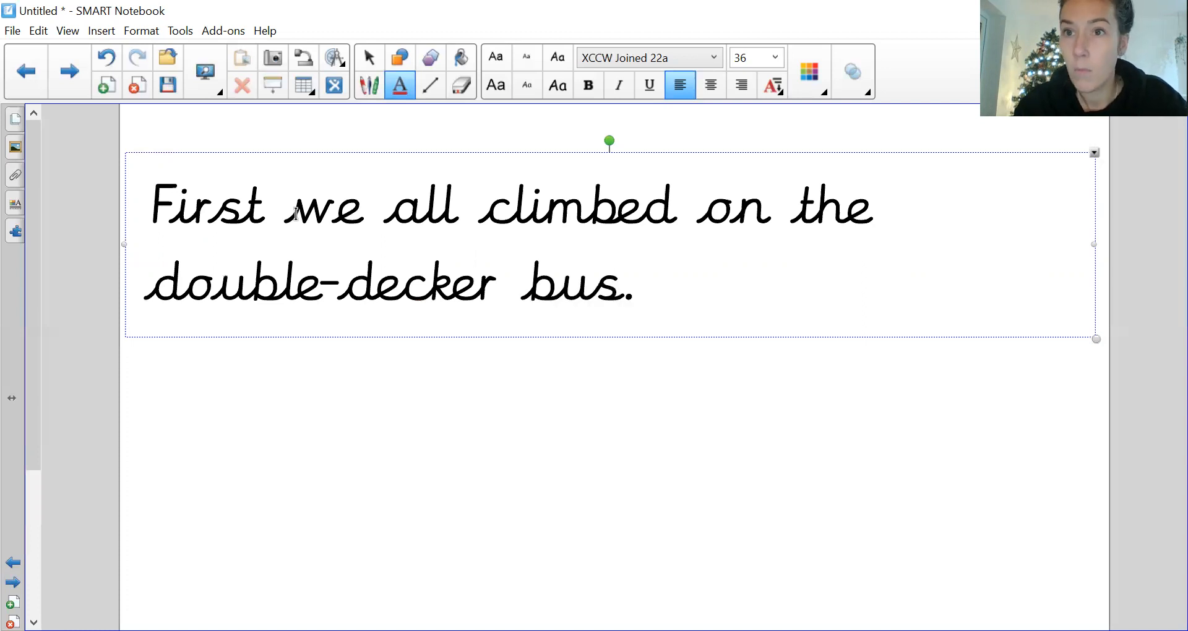
# Step: Type 'We set off on our journey to the pantomime and felt very excited!'
pyautogui.write('We s')
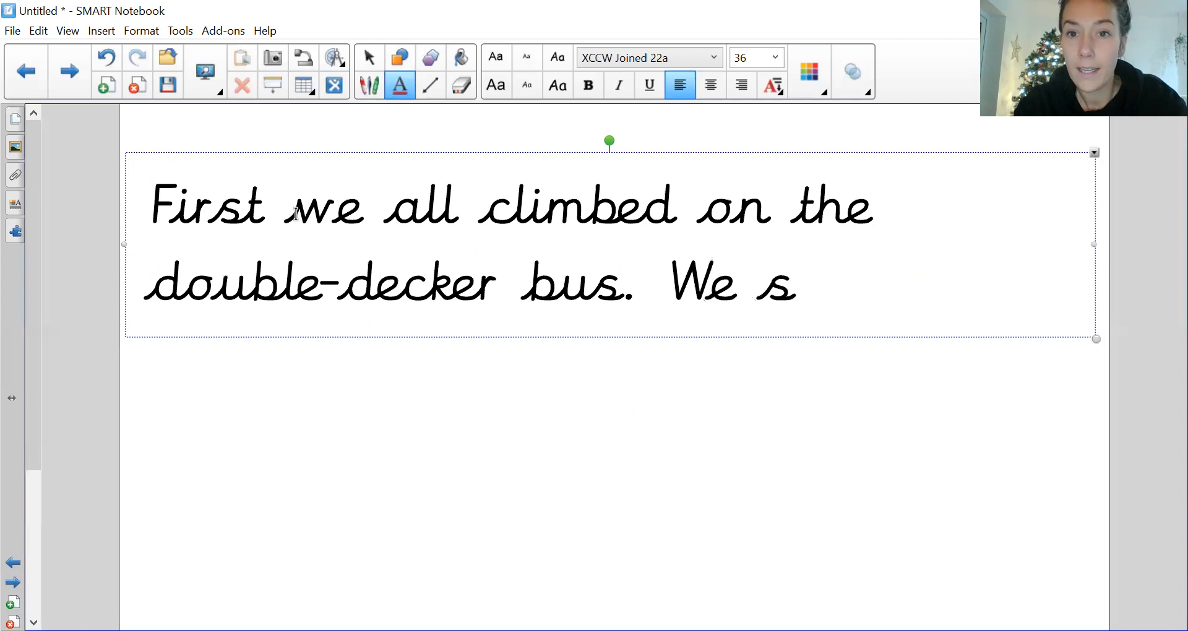
pyautogui.write('et off on ou')
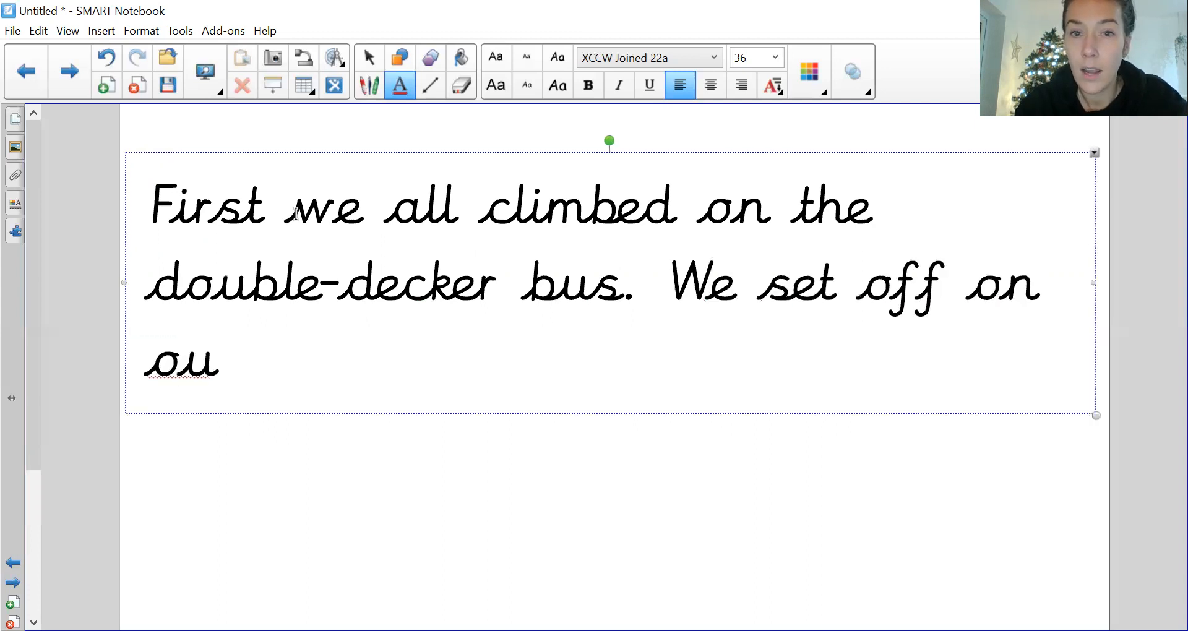
pyautogui.write('r journey')
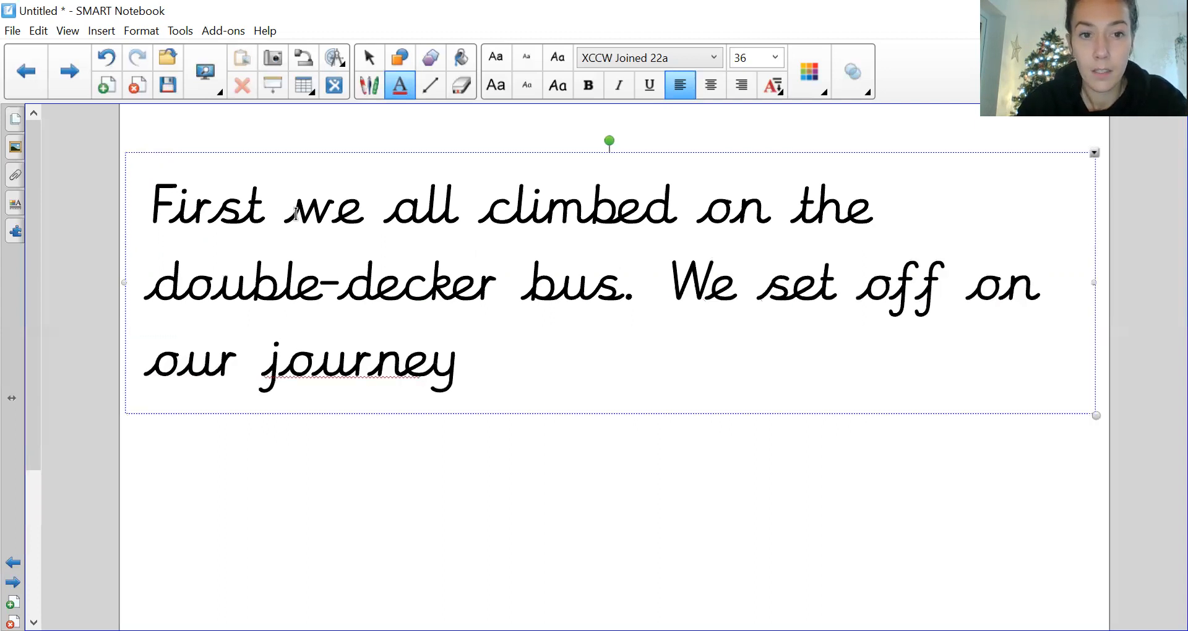
pyautogui.write('to the pant')
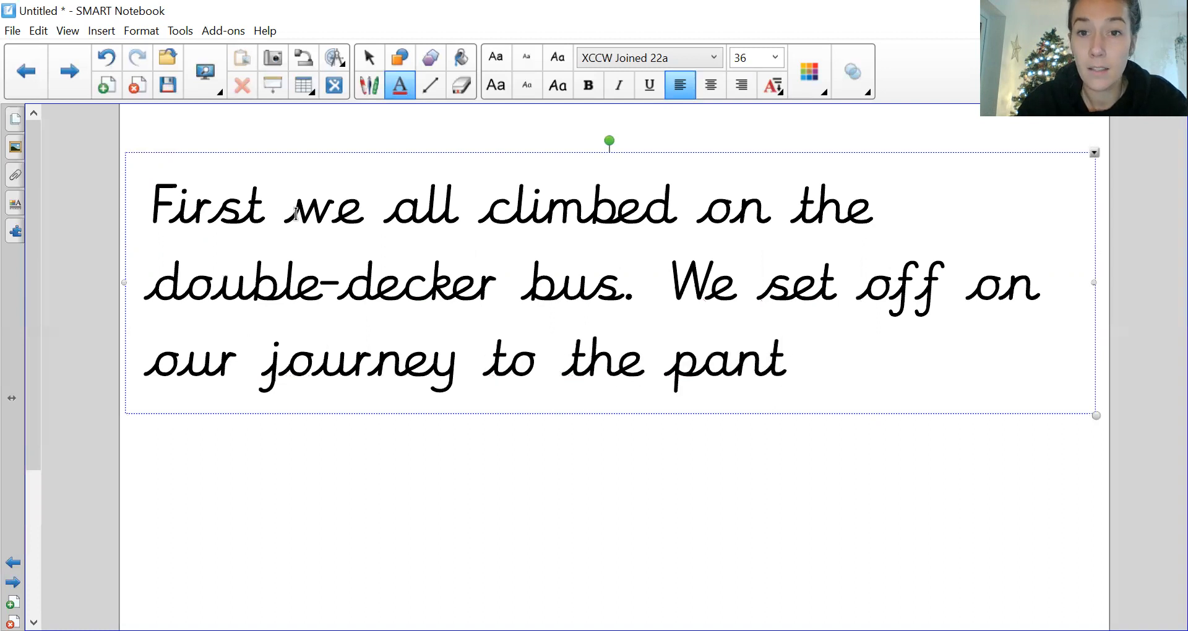
pyautogui.write('omime and f')
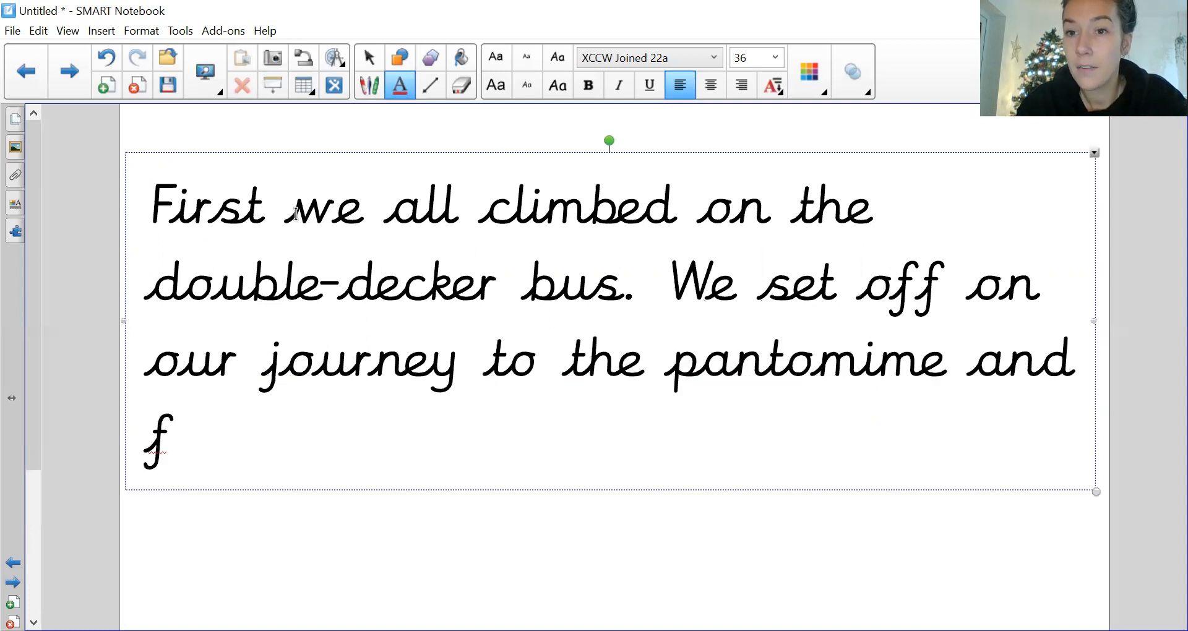
pyautogui.write('elt very')
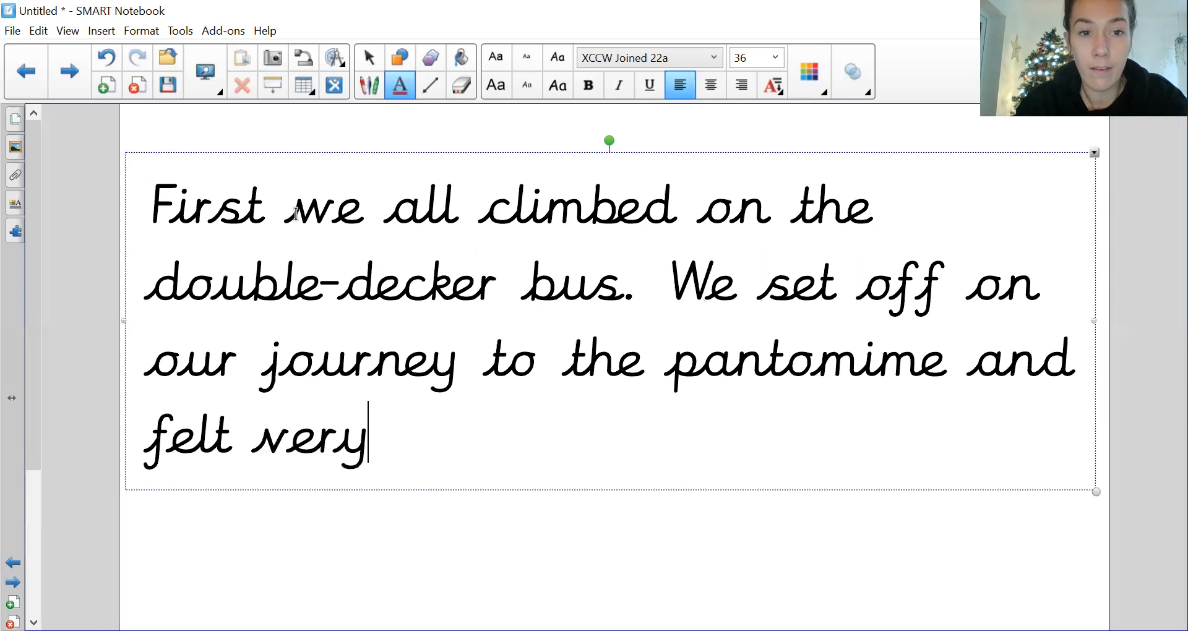
pyautogui.write('excited')
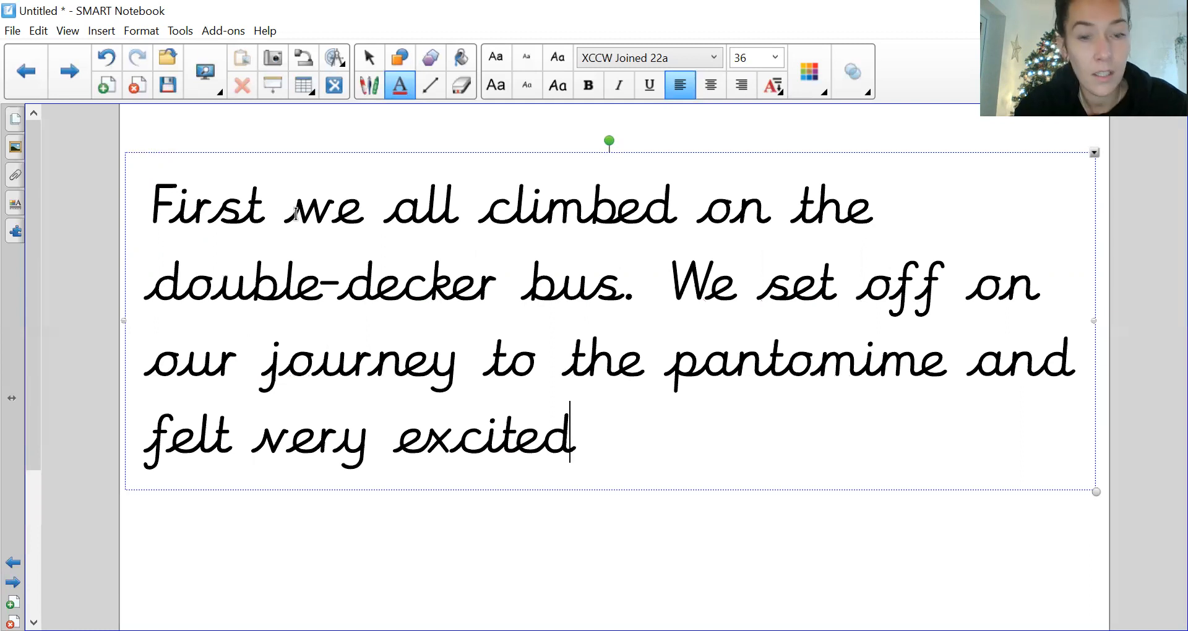
pyautogui.write('!')
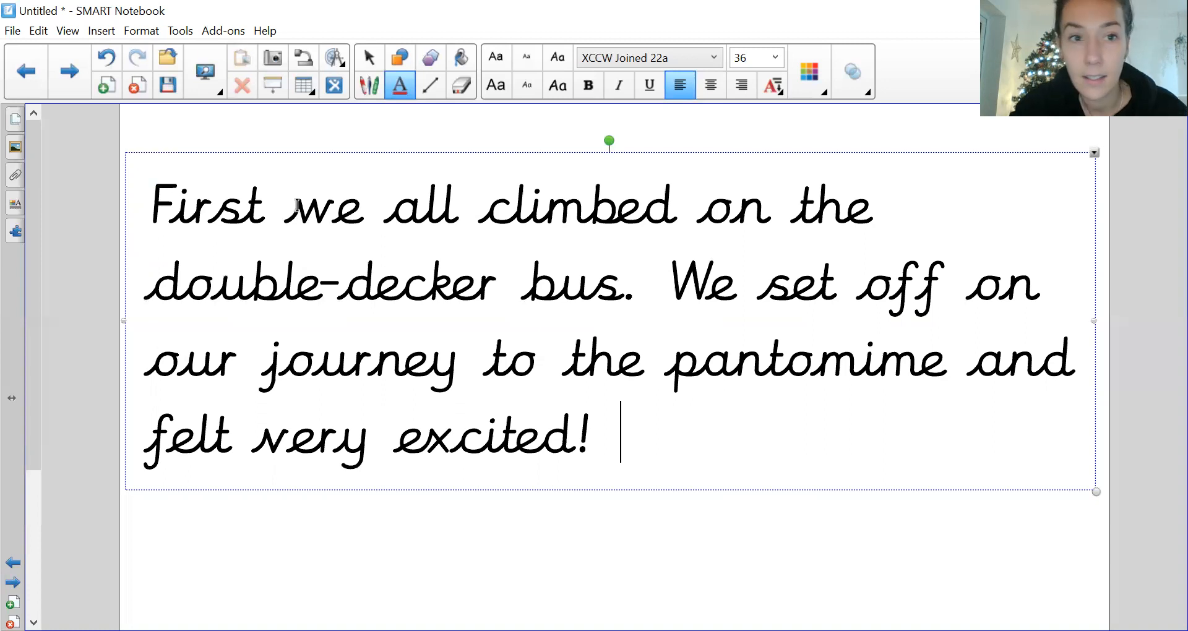
pyautogui.moveTo(442, 487)
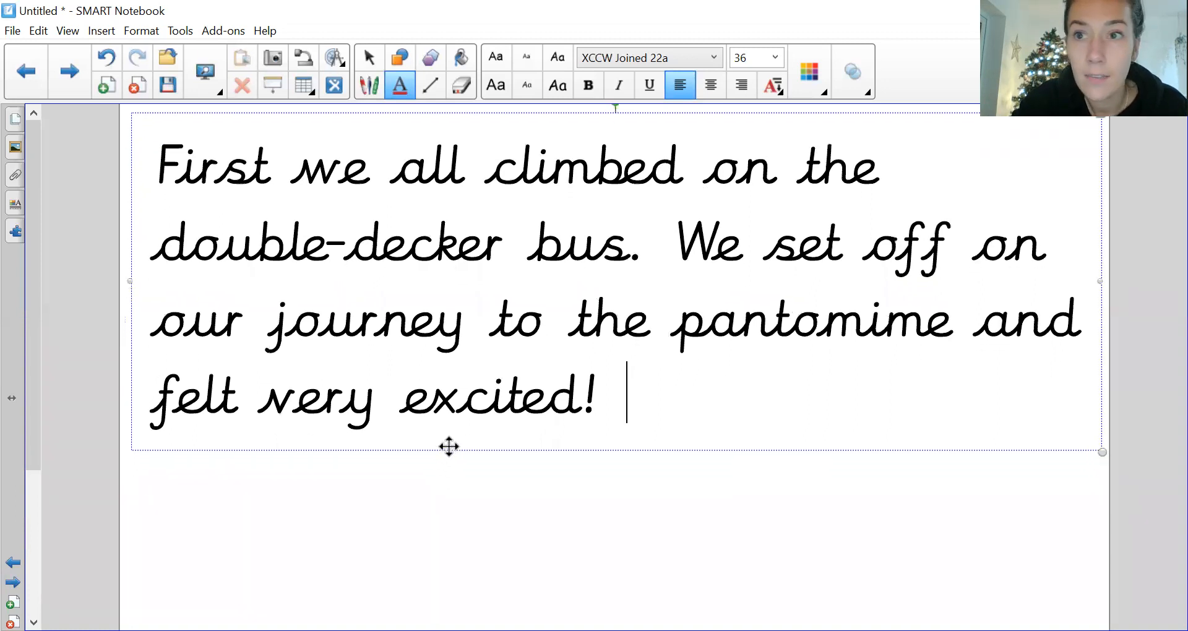
pyautogui.moveTo(483, 512)
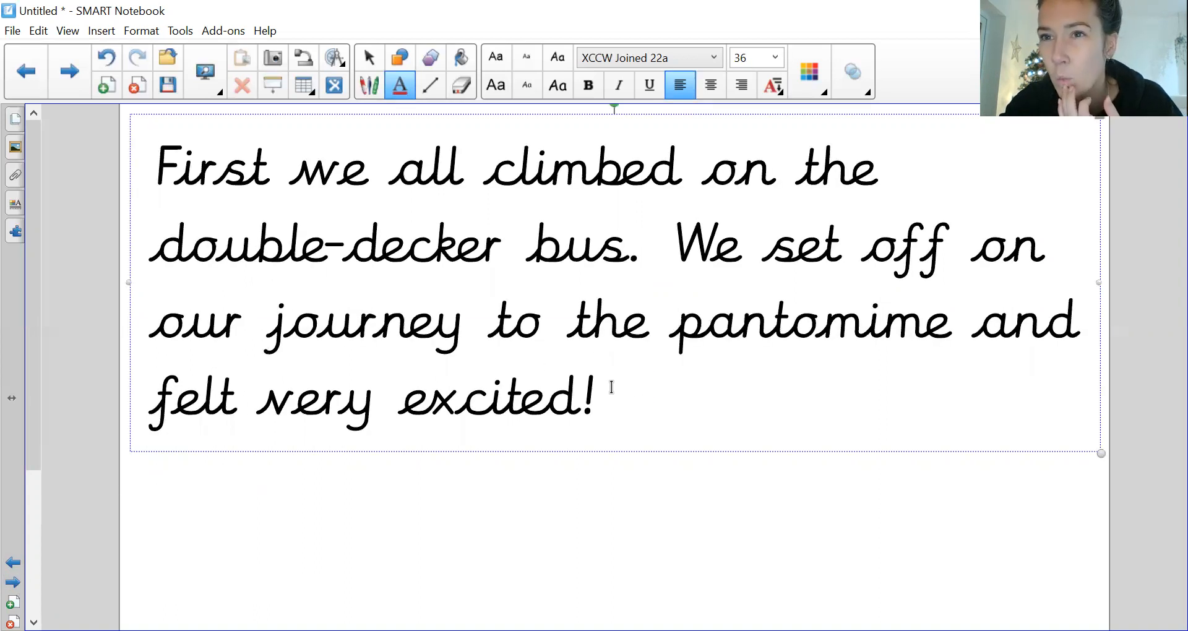
# Step: Type 'When we arrived we were shown our seats by a friendly lady in a bright yellow jacket.'
pyautogui.write('W')
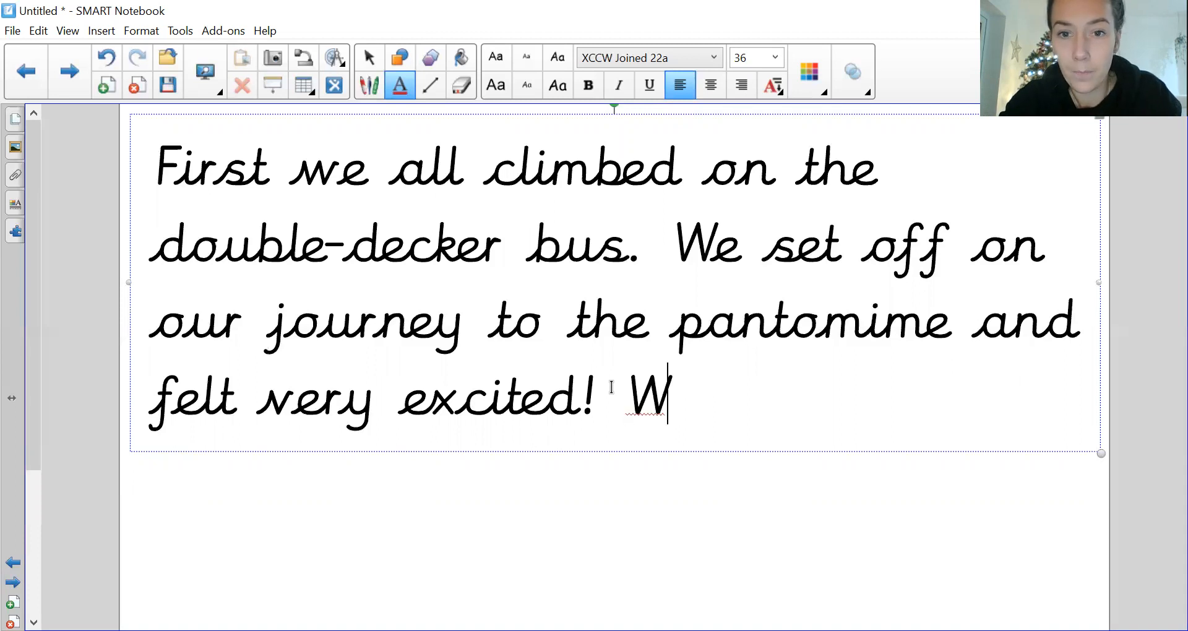
pyautogui.write('hen we arrived')
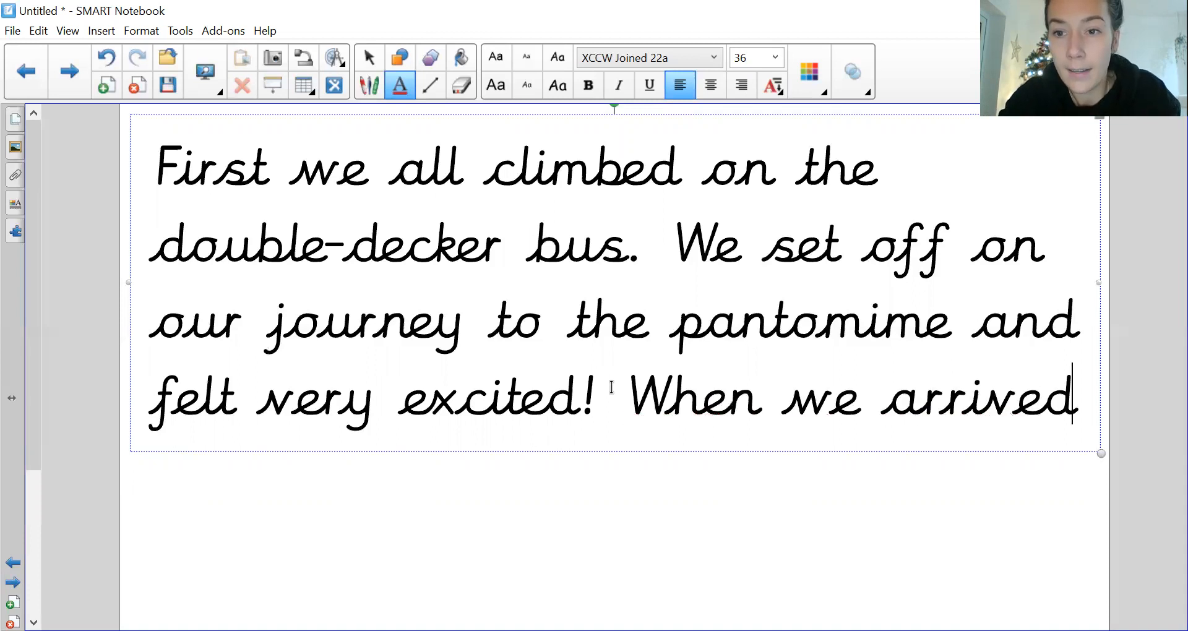
pyautogui.write('we')
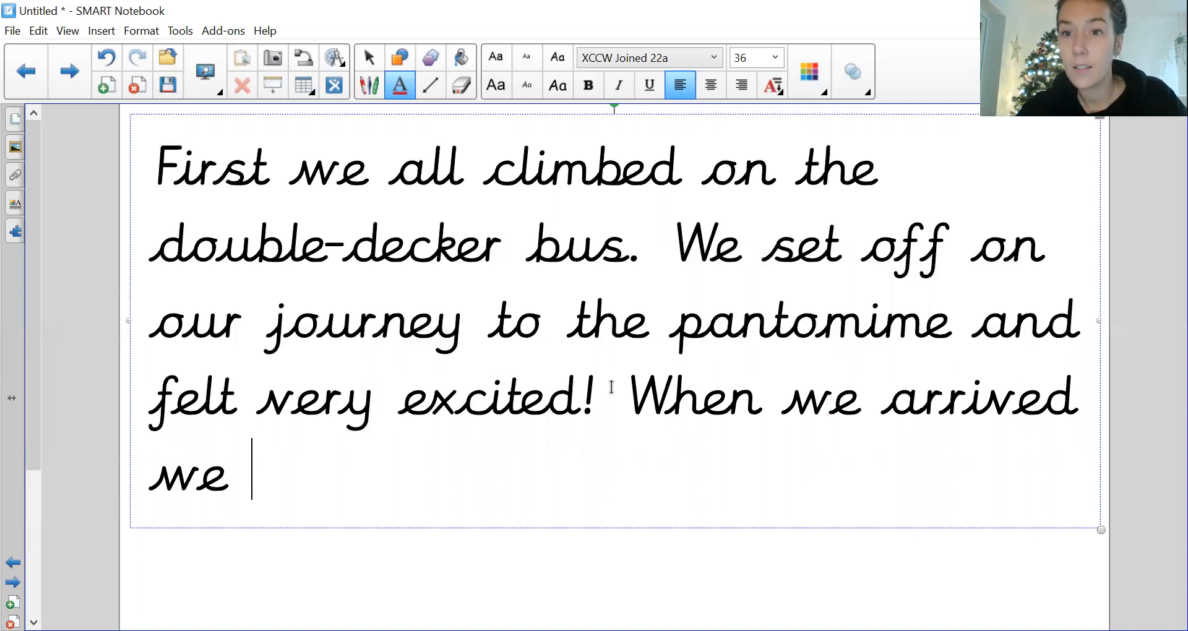
pyautogui.write('wr')
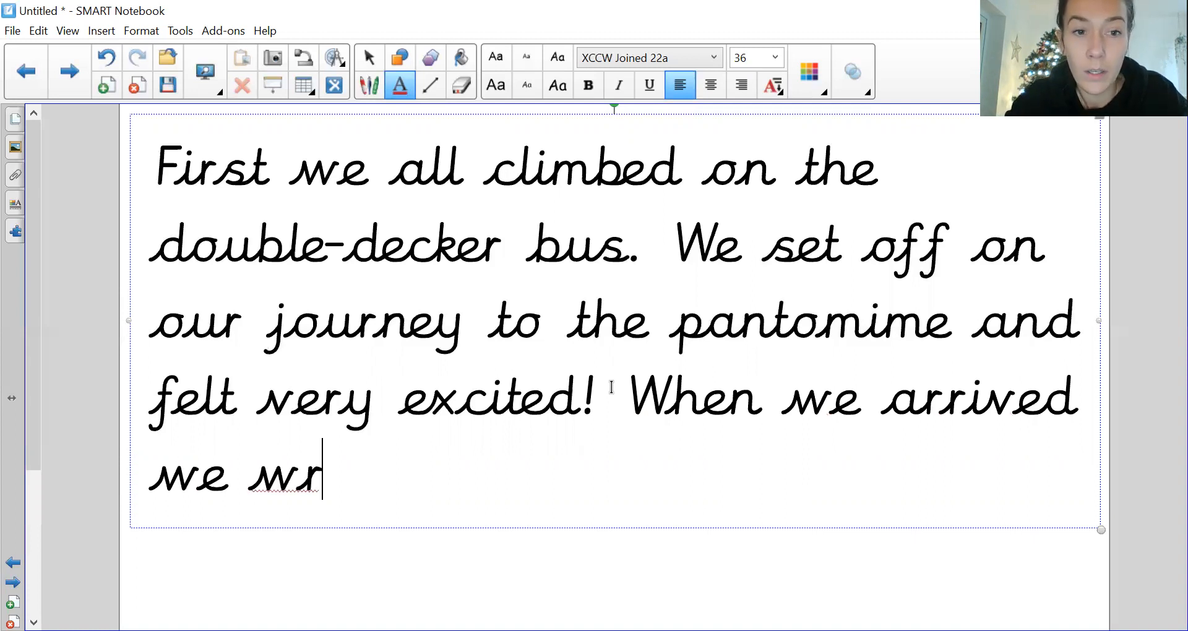
pyautogui.write('ere shown')
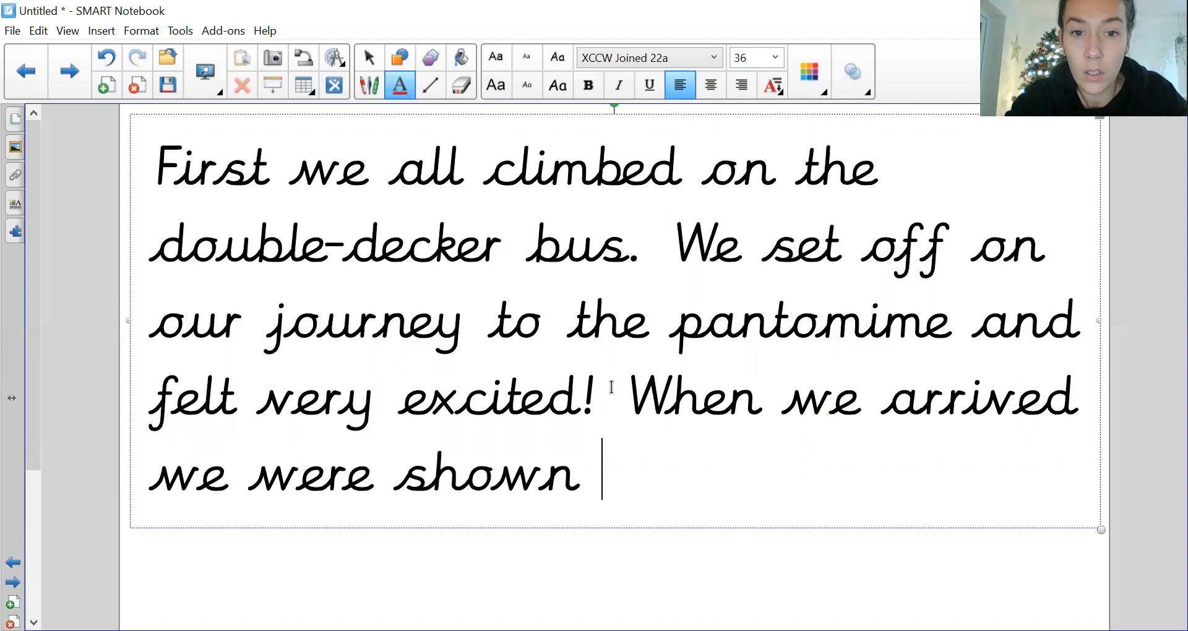
pyautogui.write('our seat')
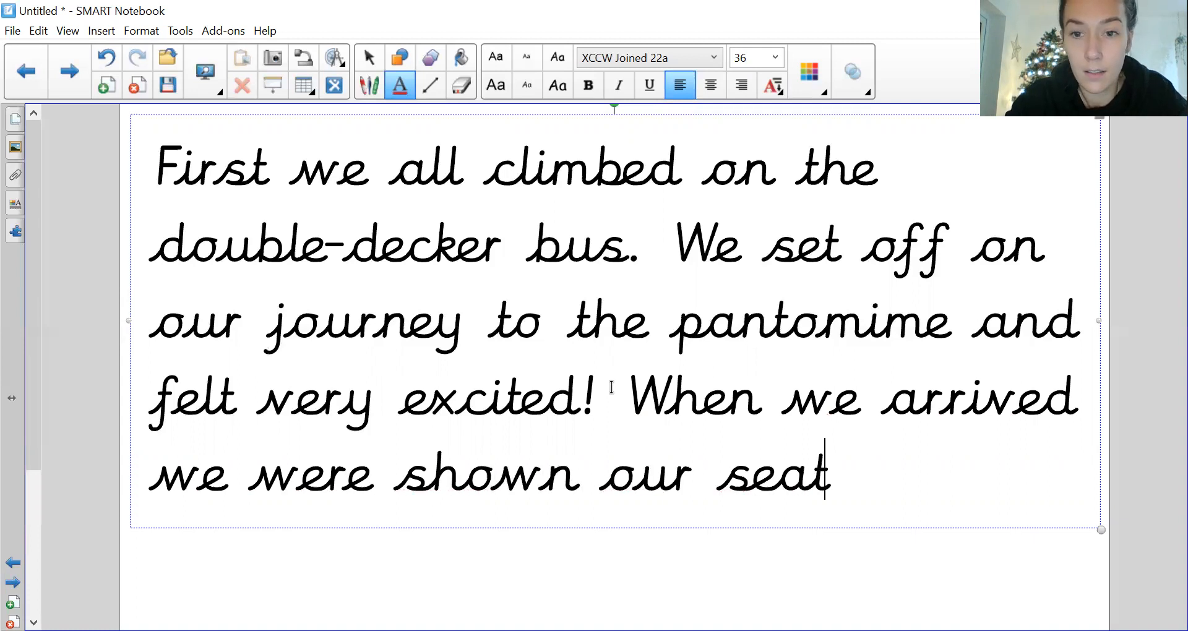
pyautogui.write('s by a frie')
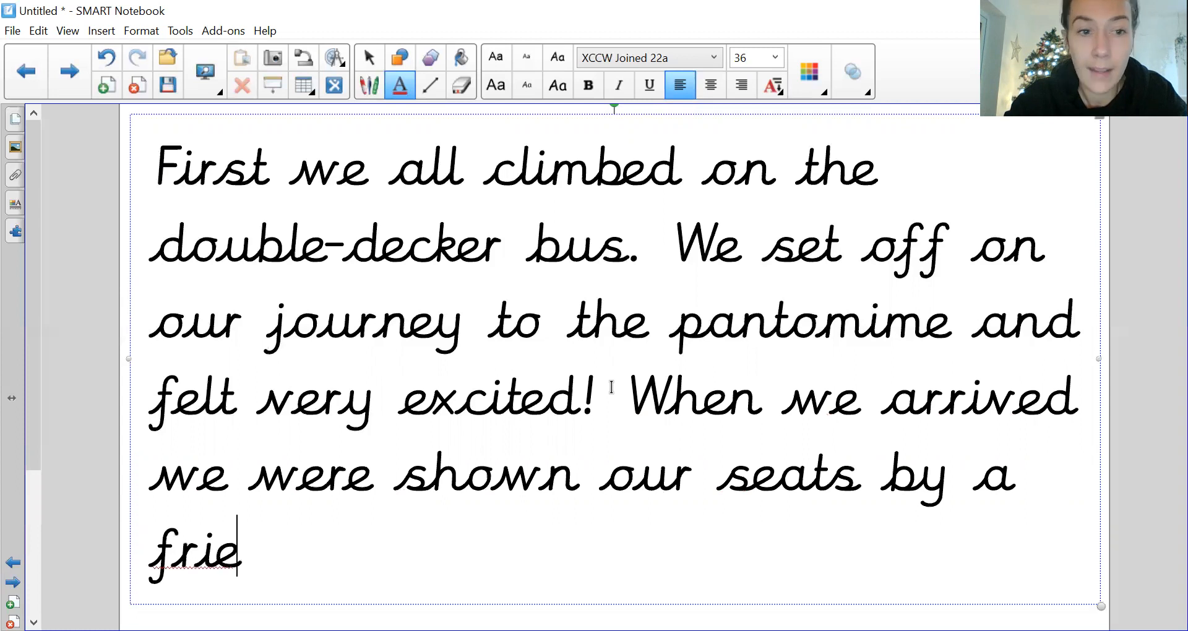
pyautogui.write('ndly lady')
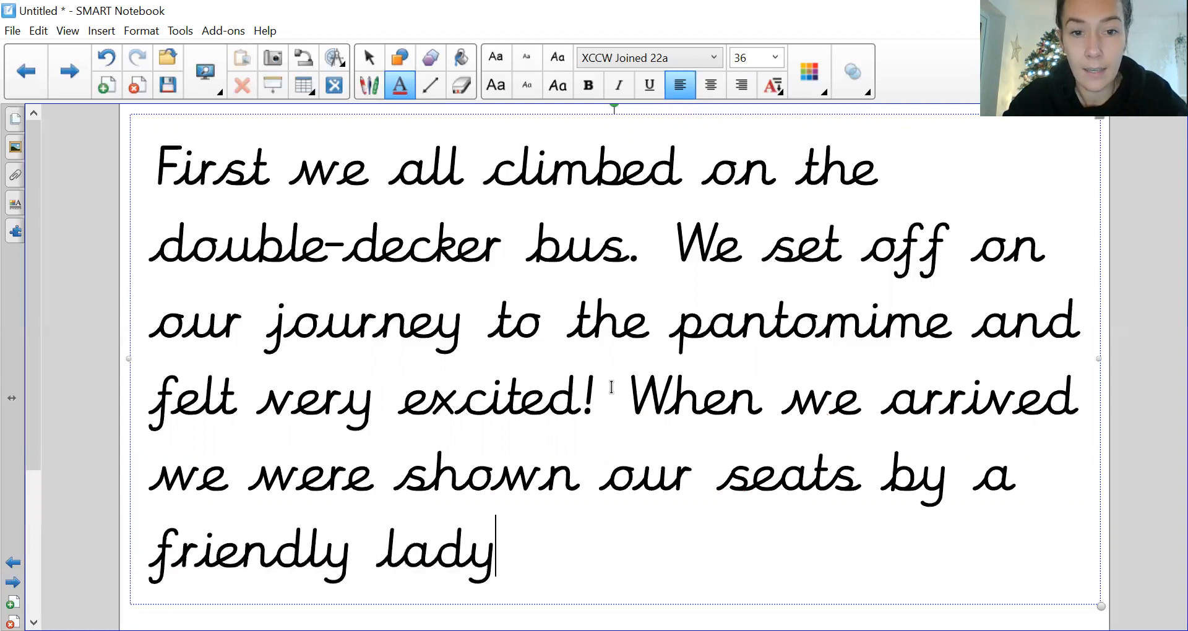
pyautogui.write('in a bright')
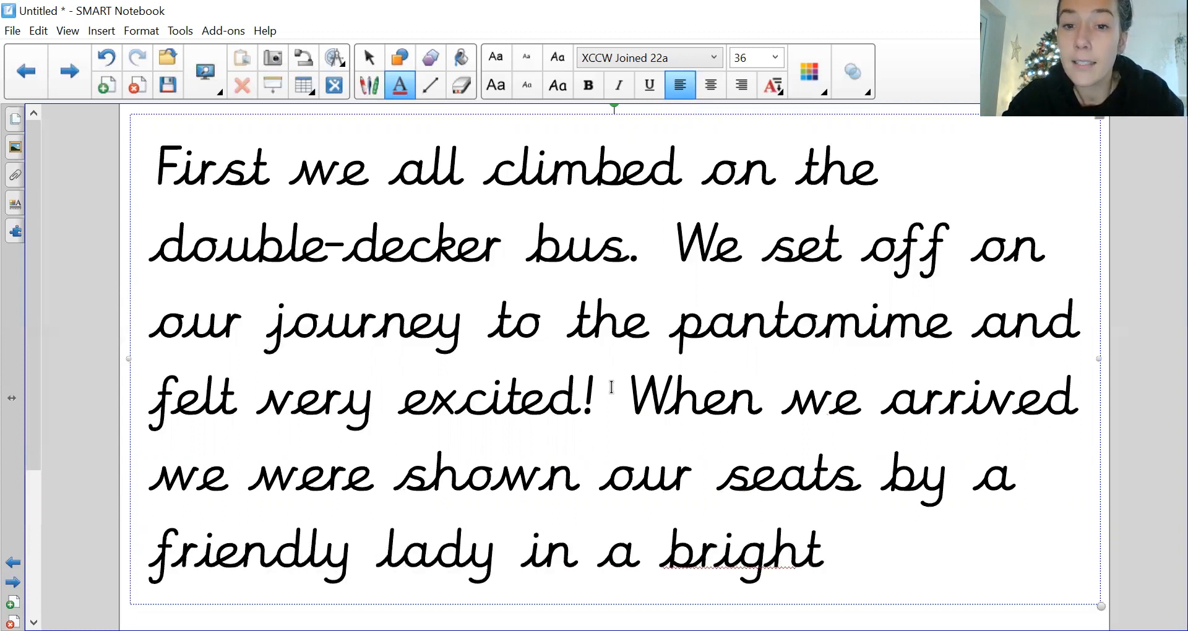
pyautogui.write('yell')
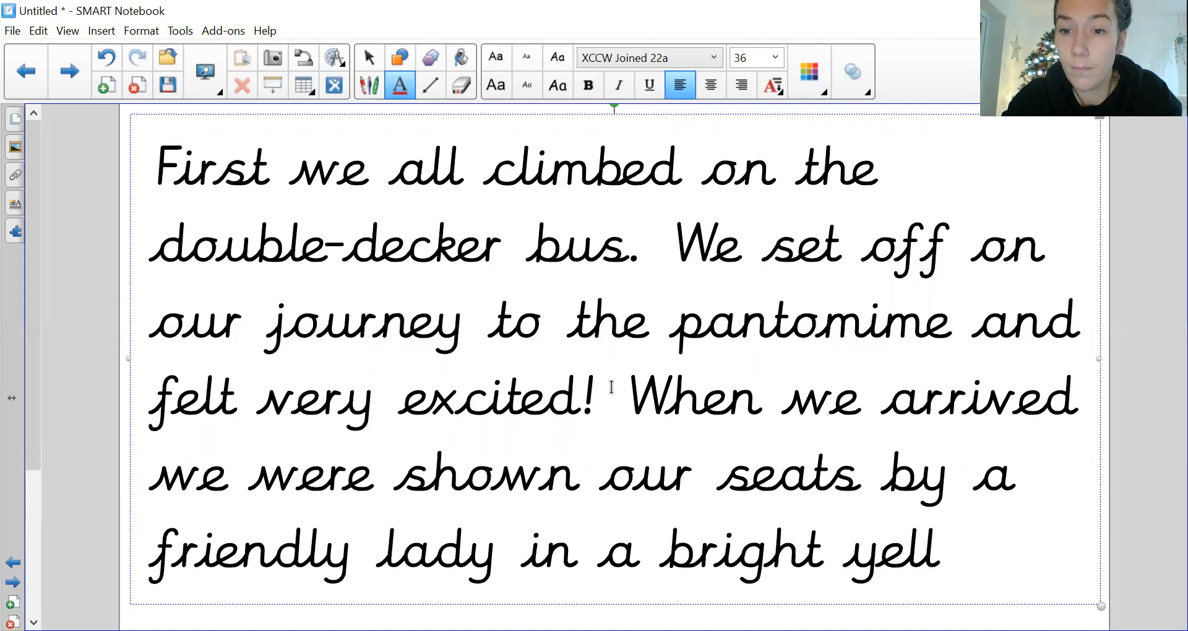
pyautogui.write('ow jacket')
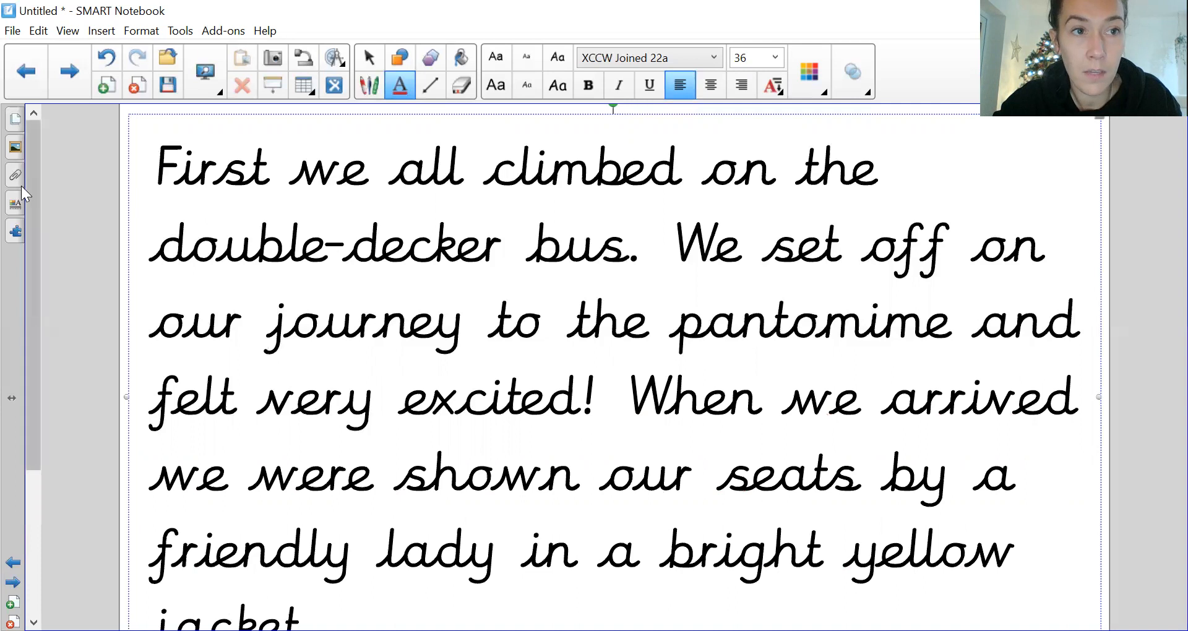
pyautogui.scroll(-3)
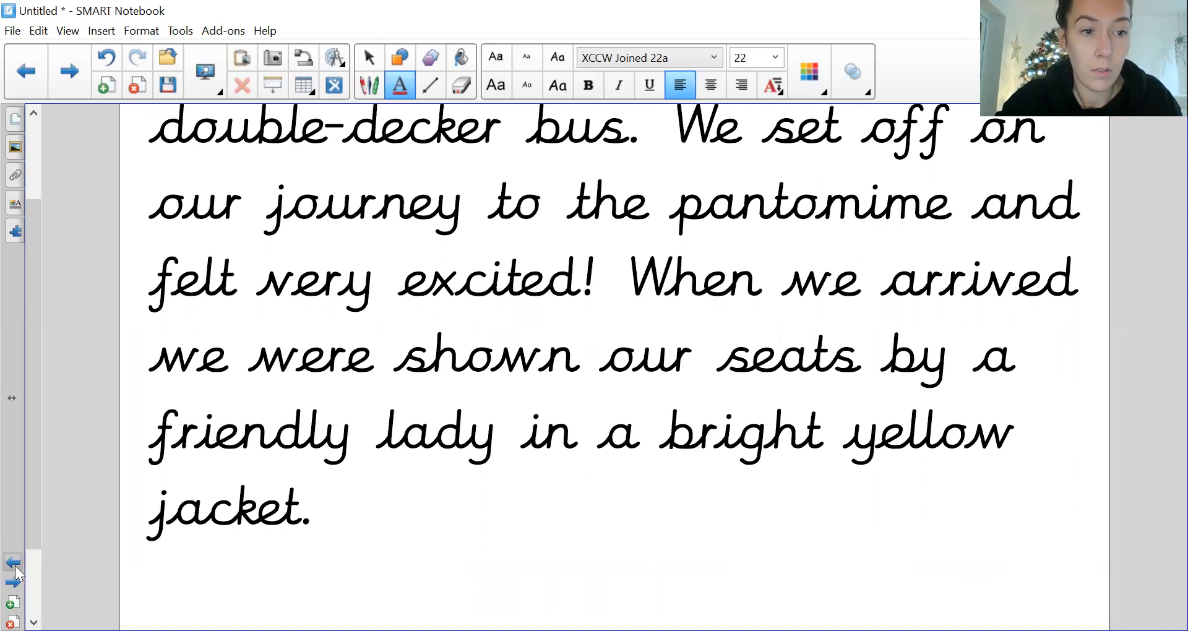
# Step: Type the sentence 'Then the show began and it was fantastic.'
pyautogui.scroll(3)
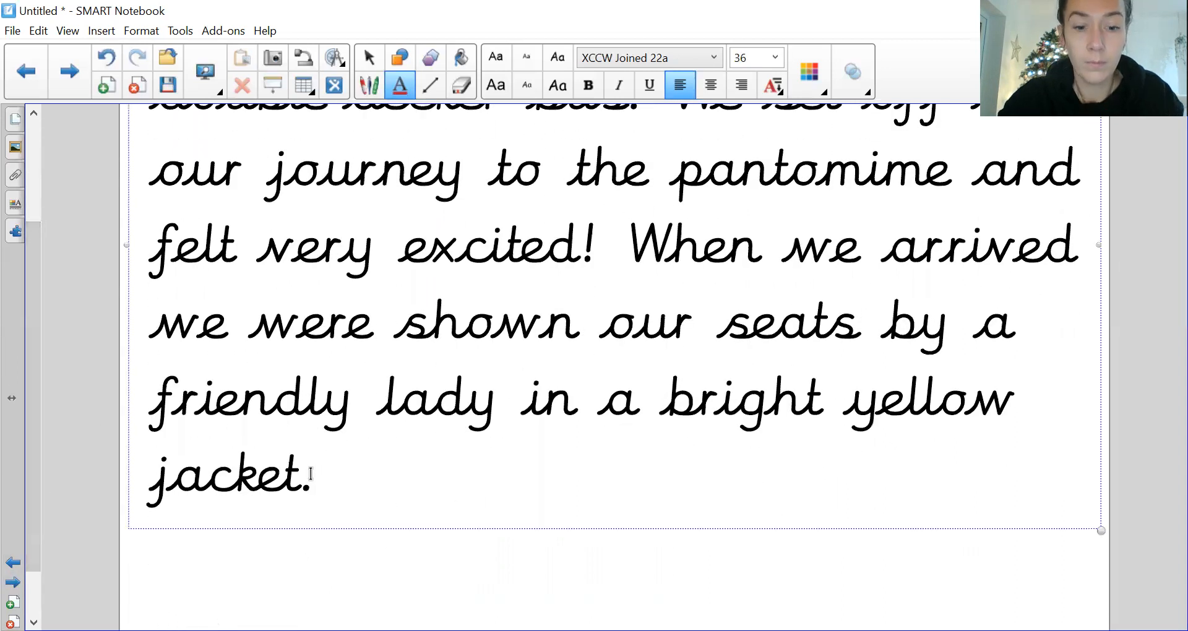
pyautogui.write('Th')
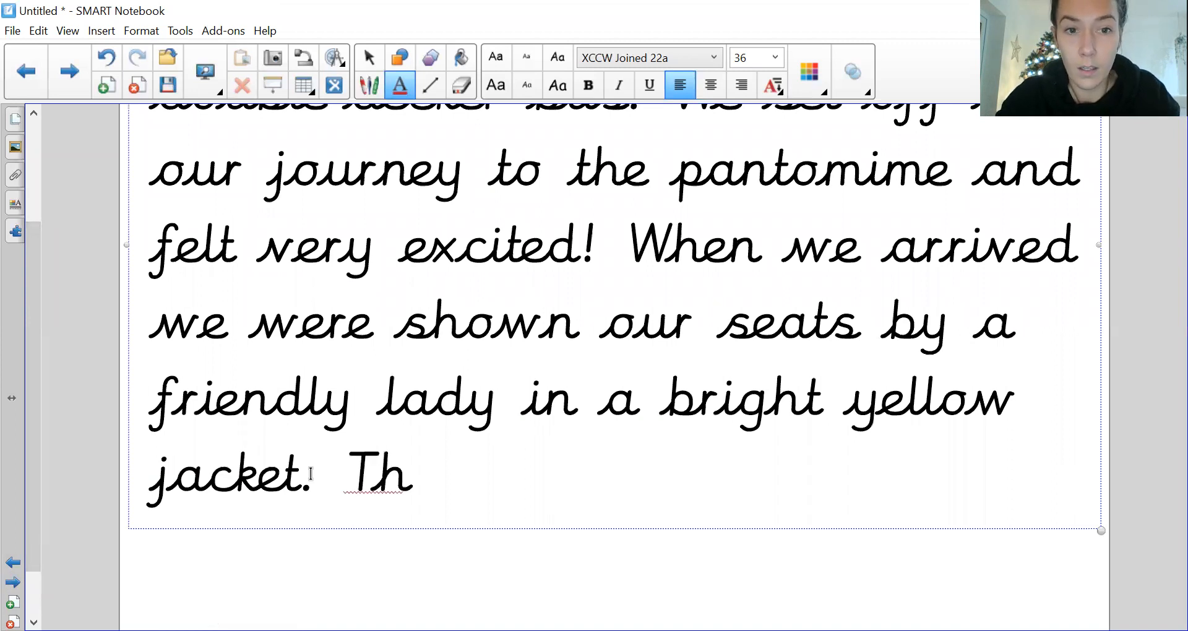
pyautogui.write('en the sho')
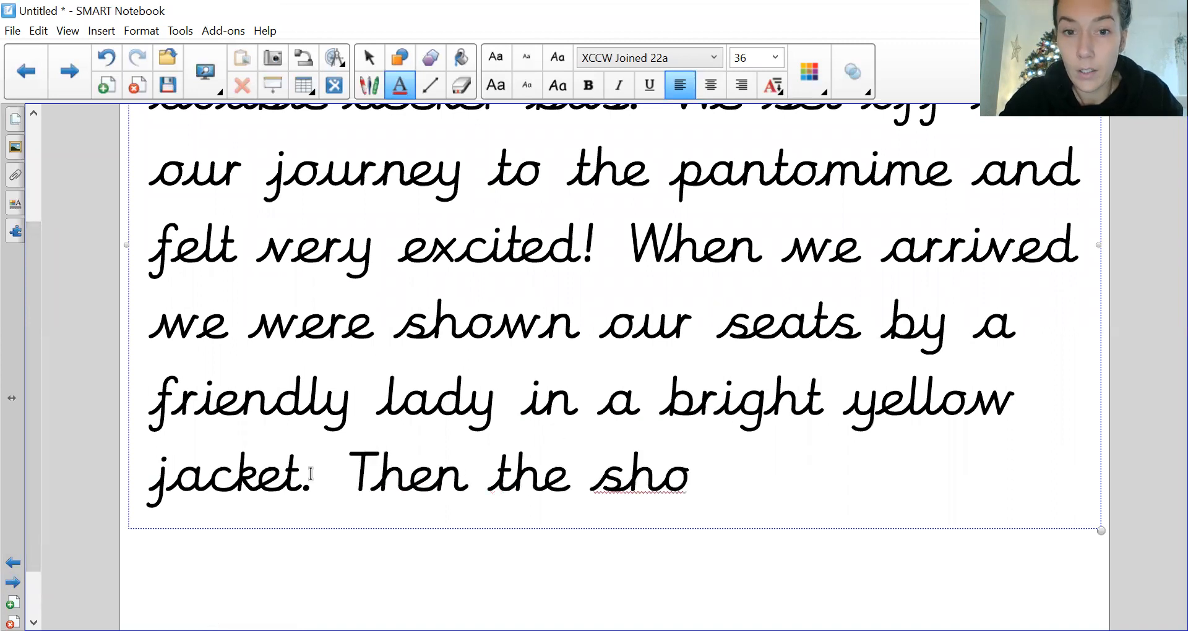
pyautogui.write('w began')
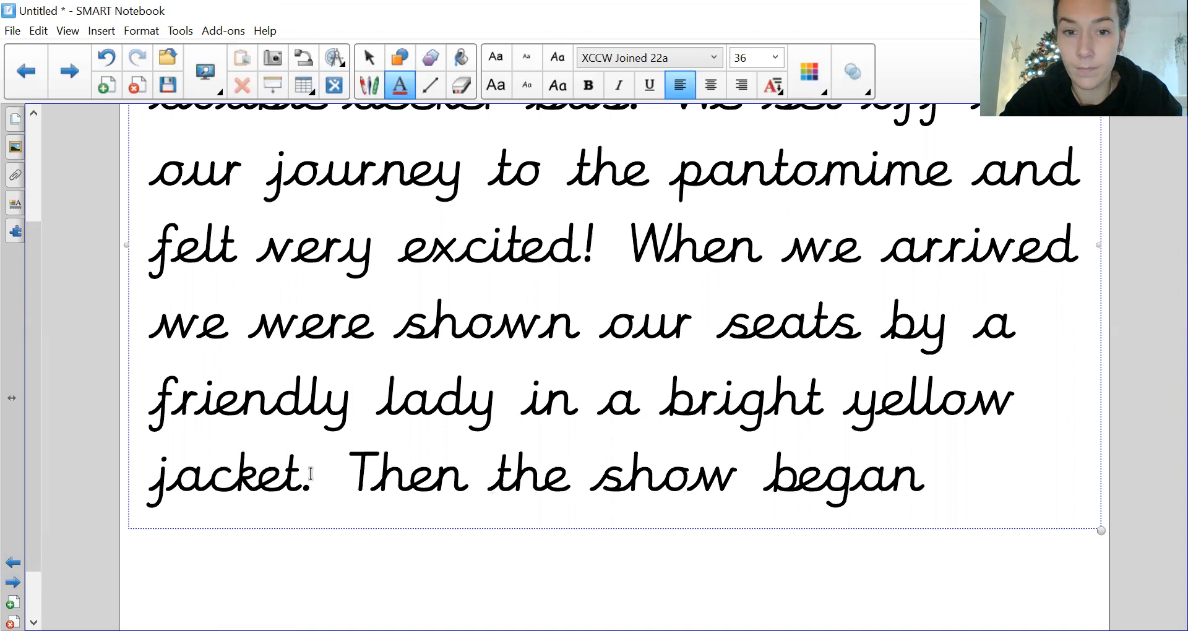
pyautogui.write('and it w')
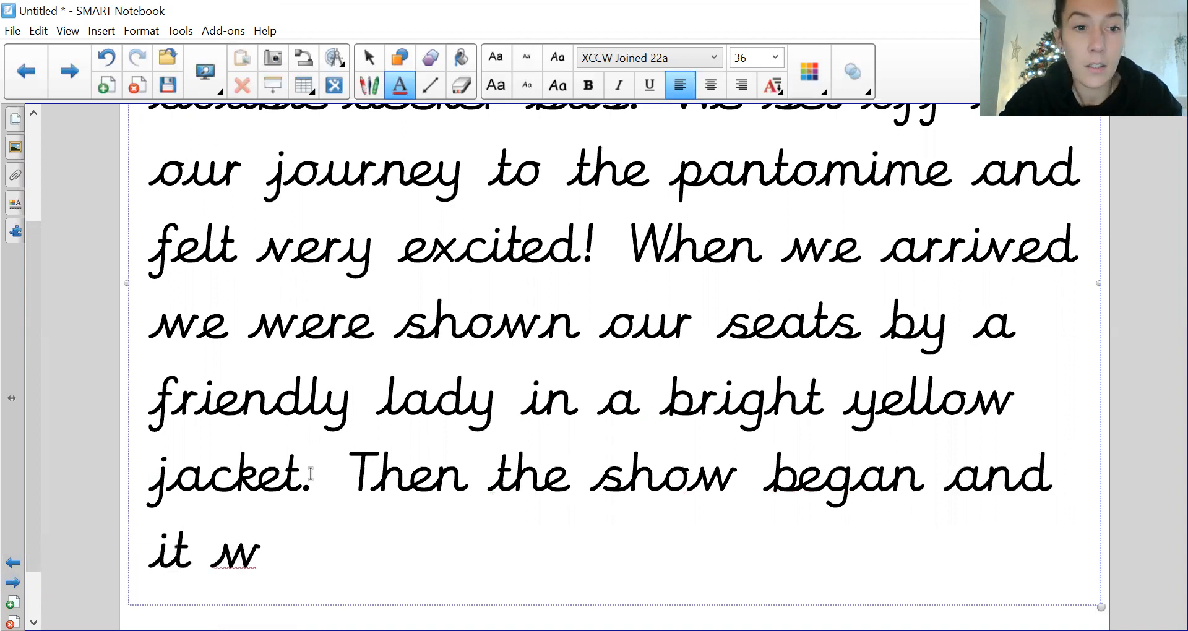
pyautogui.write('as fanya')
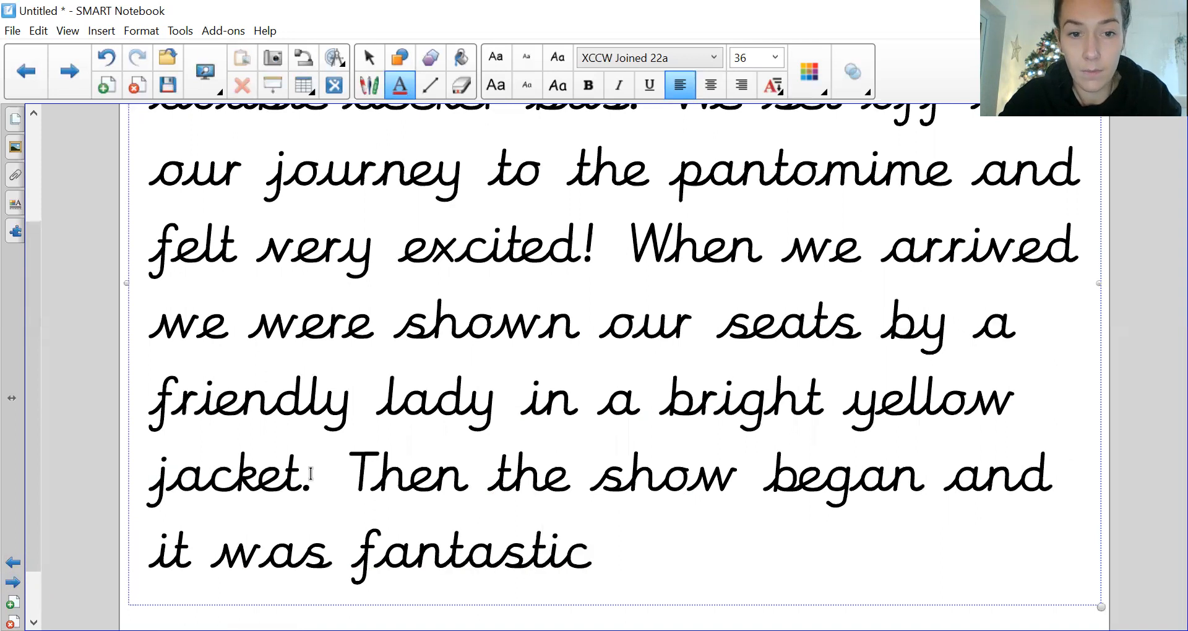
pyautogui.write('.')
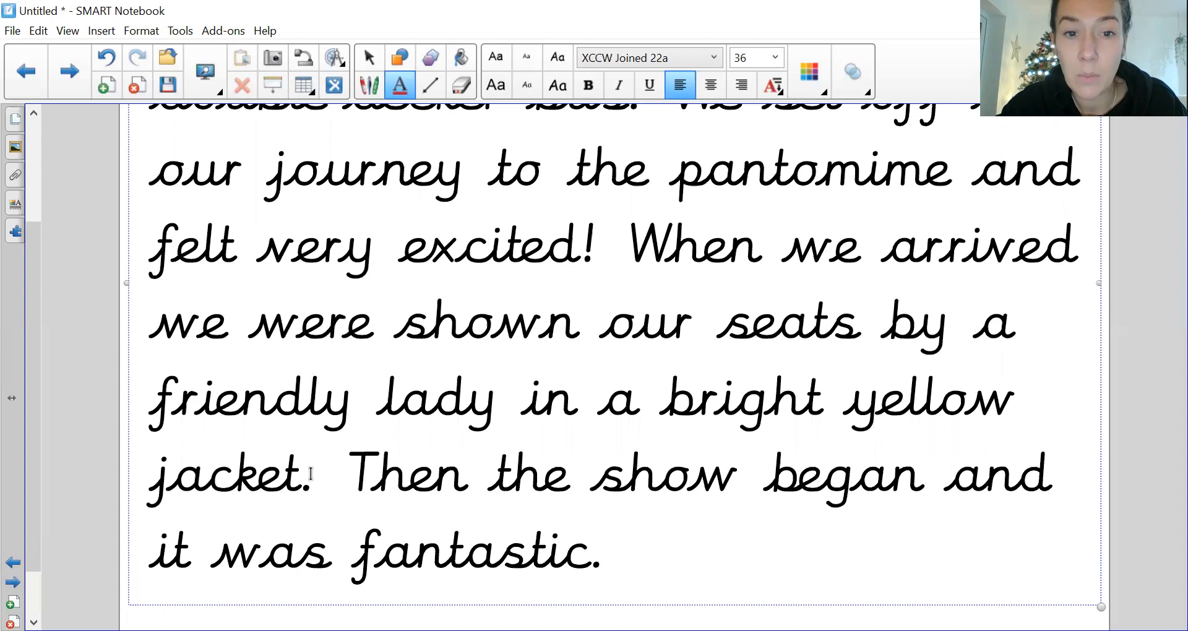
# Step: Type 'There were lots of characters including Aladdin and Princess Jasmine.'
pyautogui.write('Th')
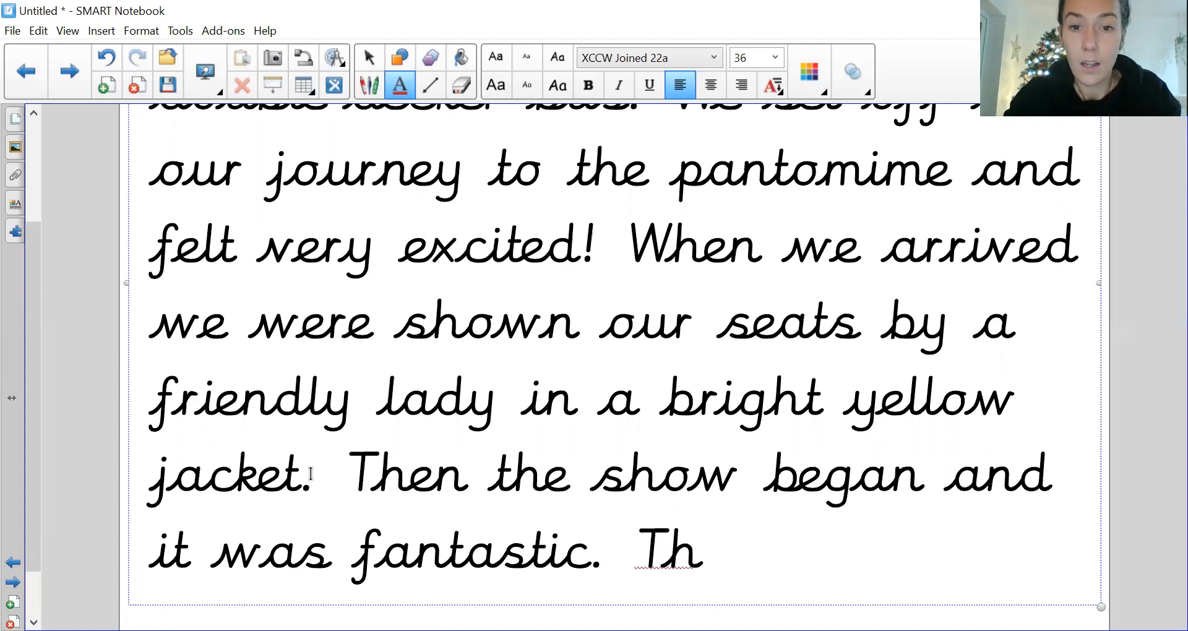
pyautogui.write('ere')
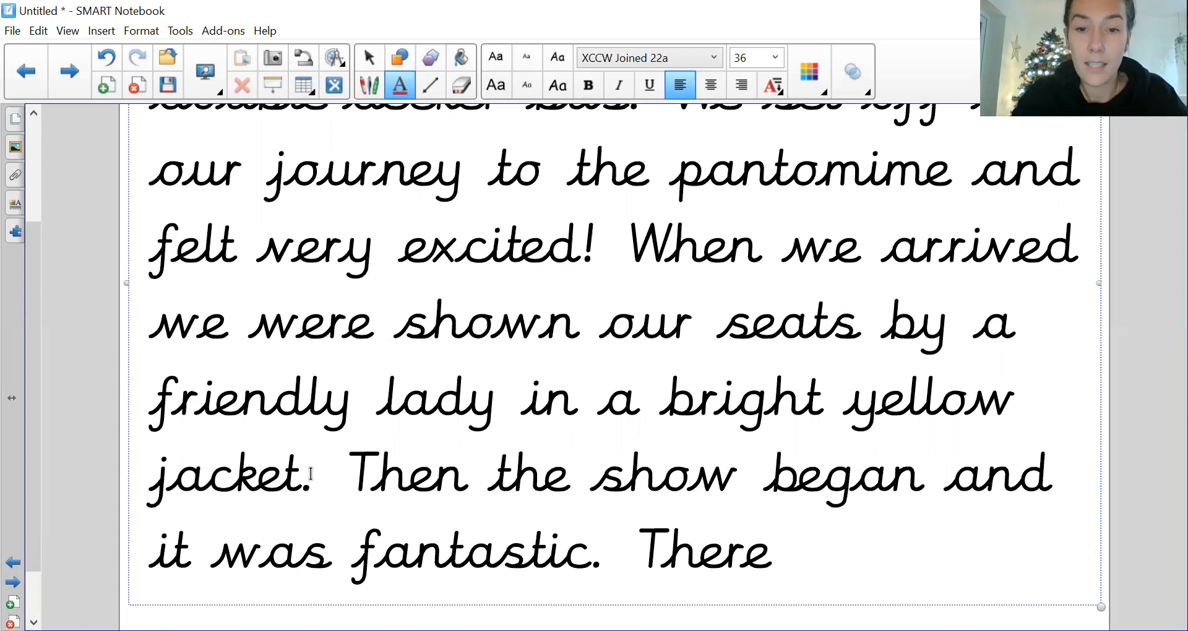
pyautogui.write('were lots')
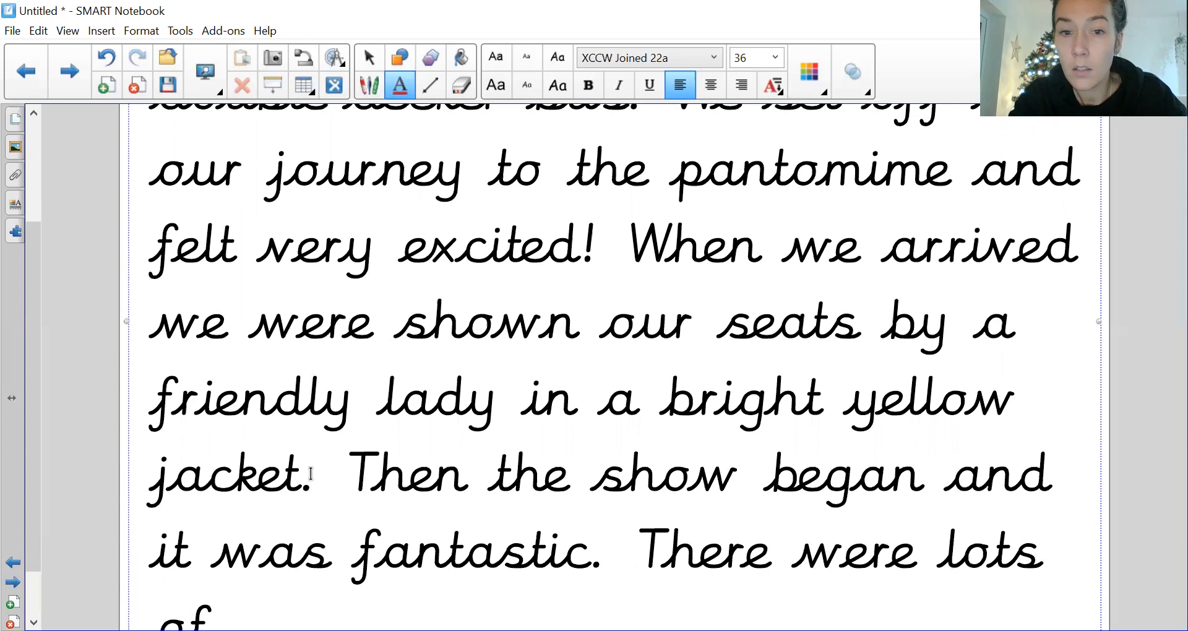
pyautogui.scroll(-3)
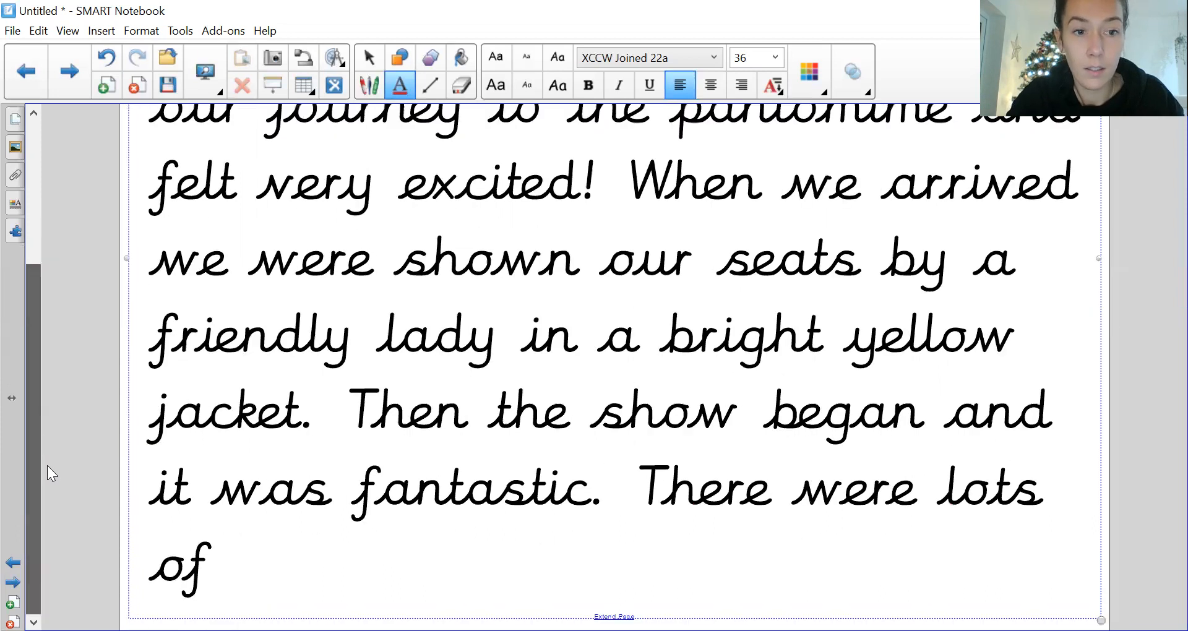
pyautogui.write('charact')
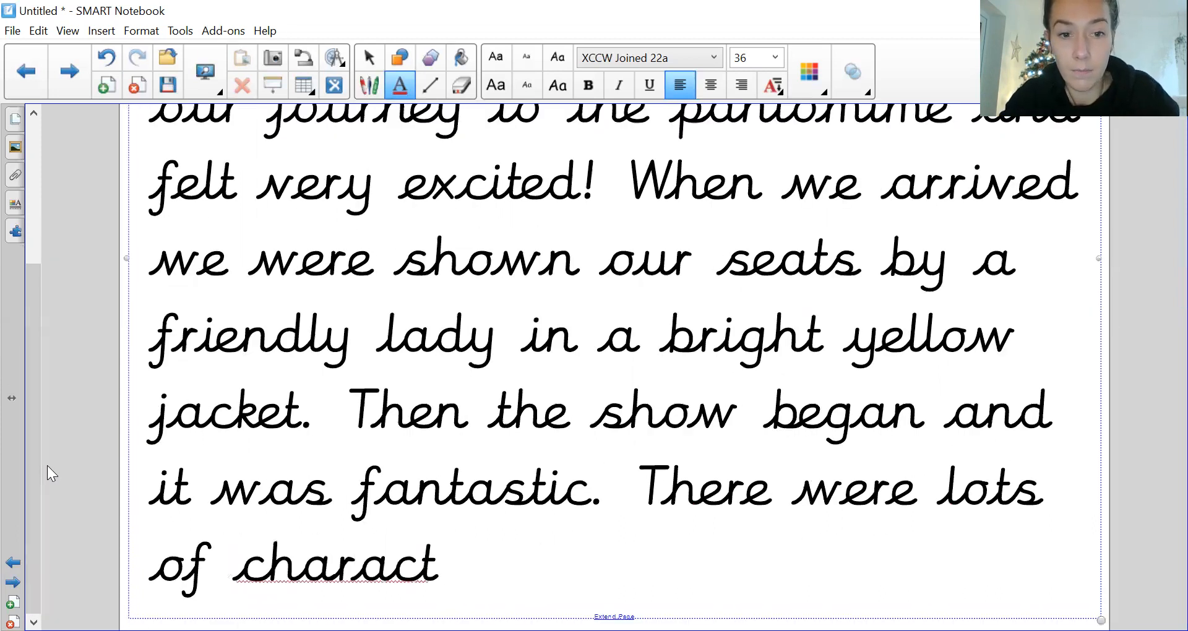
pyautogui.write('ers inc')
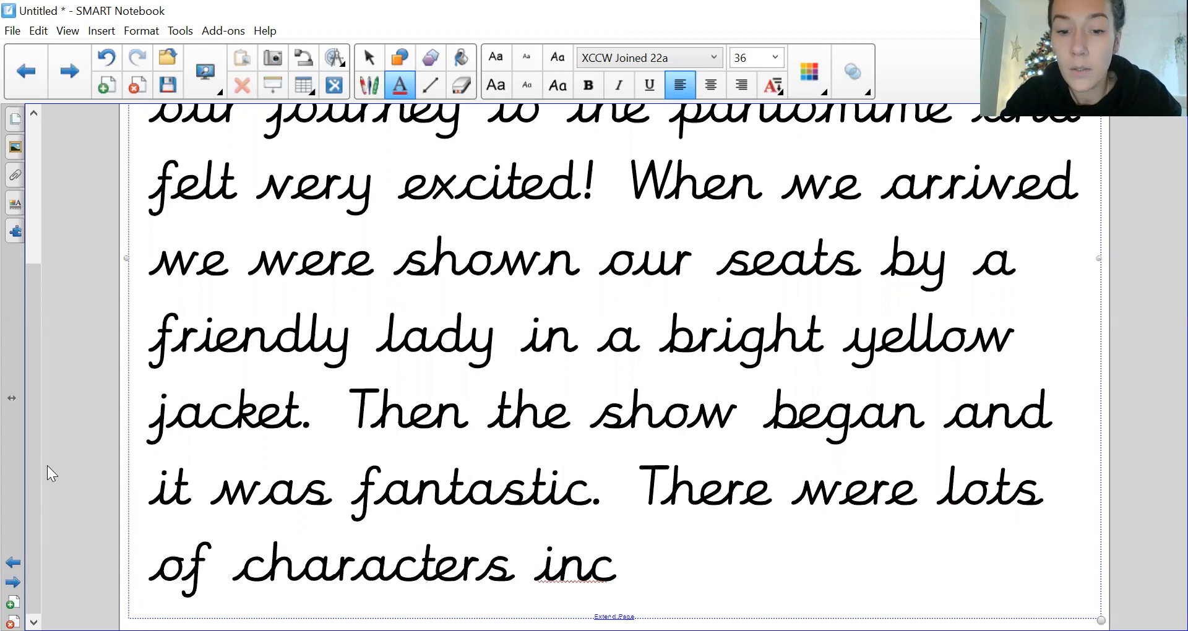
pyautogui.write('luding')
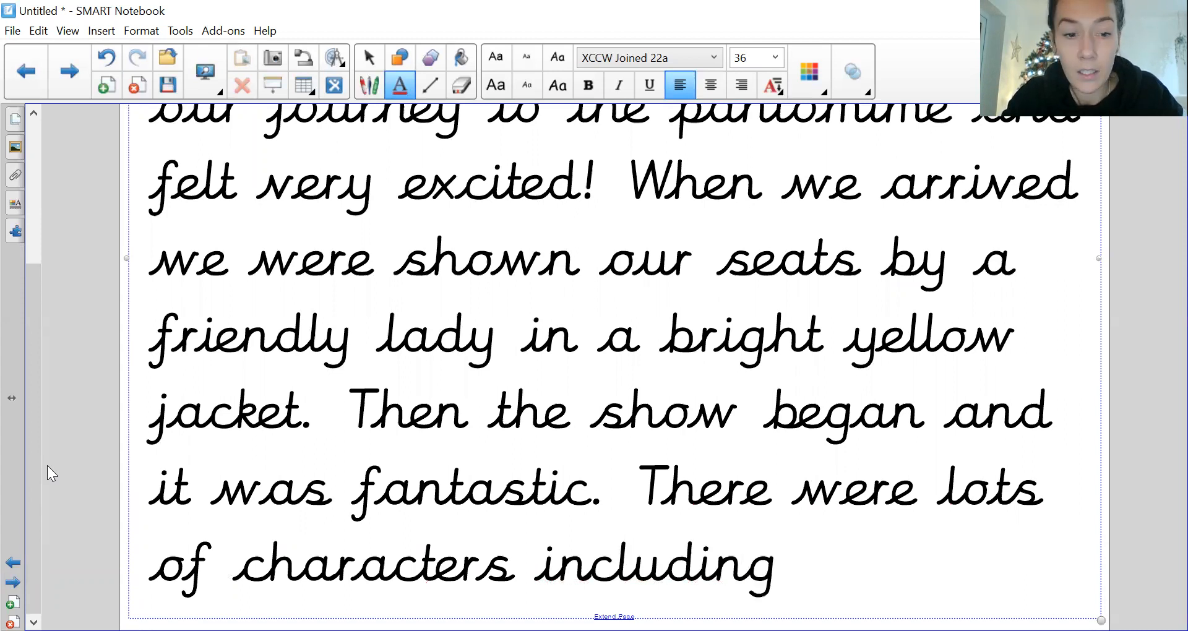
pyautogui.write('Aladdin')
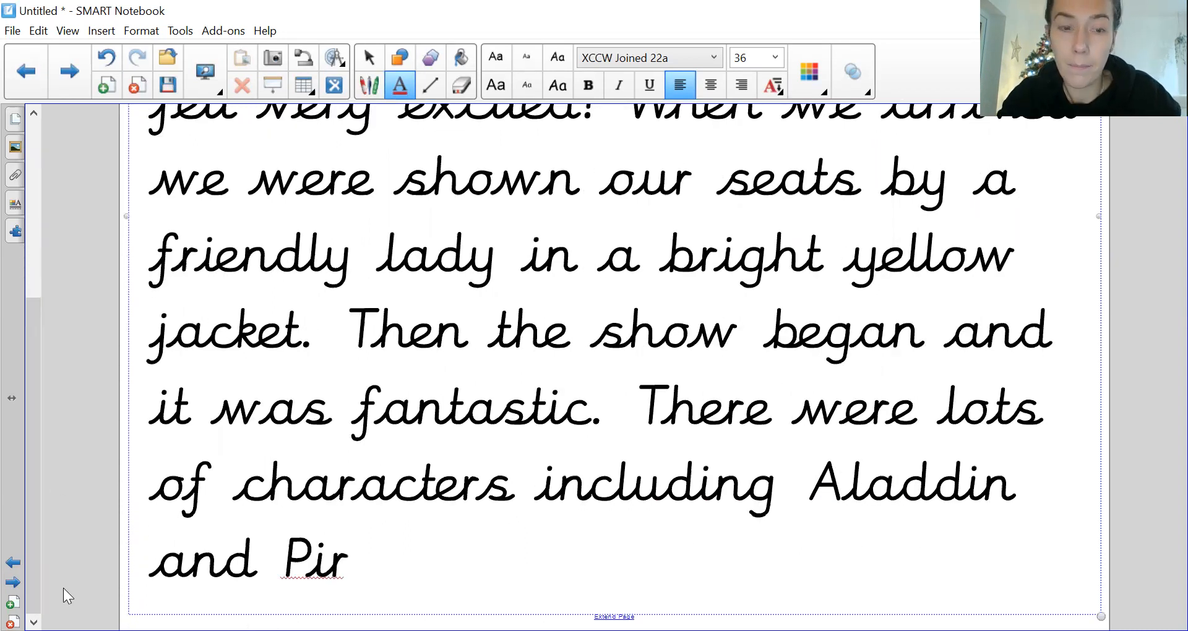
pyautogui.write('ncess Ja')
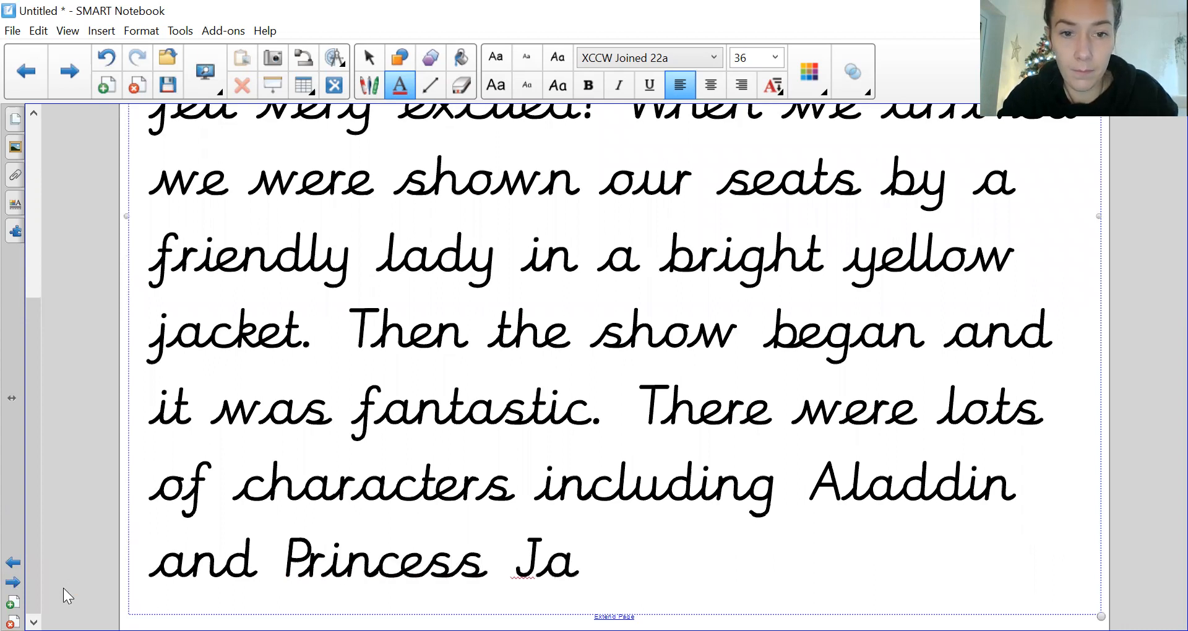
pyautogui.write('smine.')
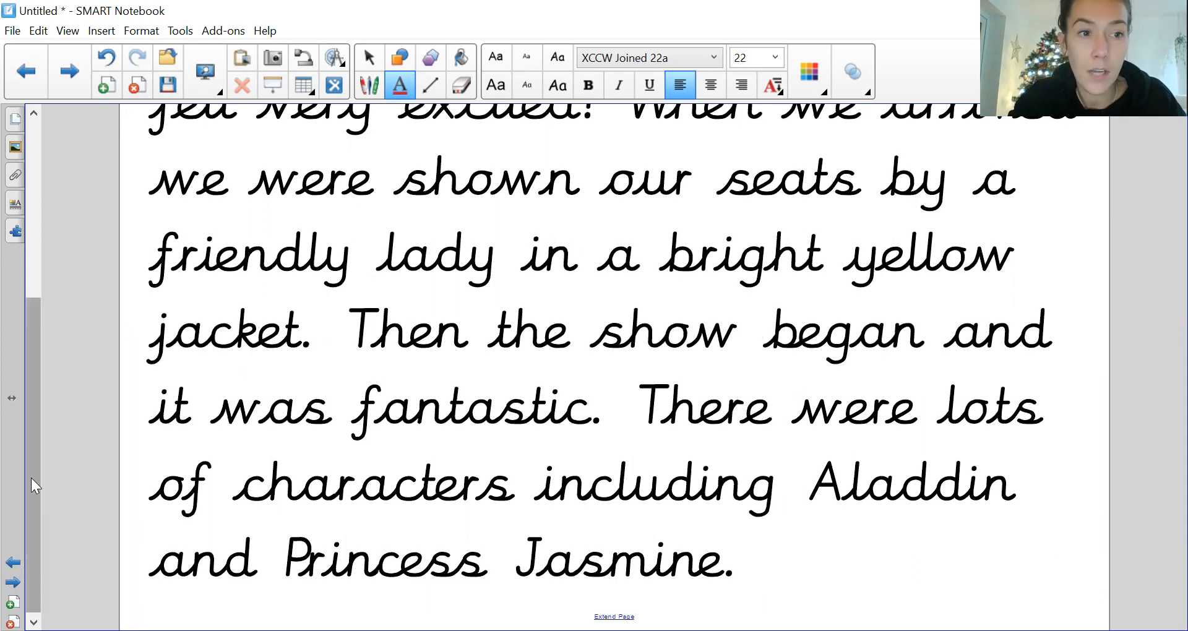
pyautogui.scroll(3)
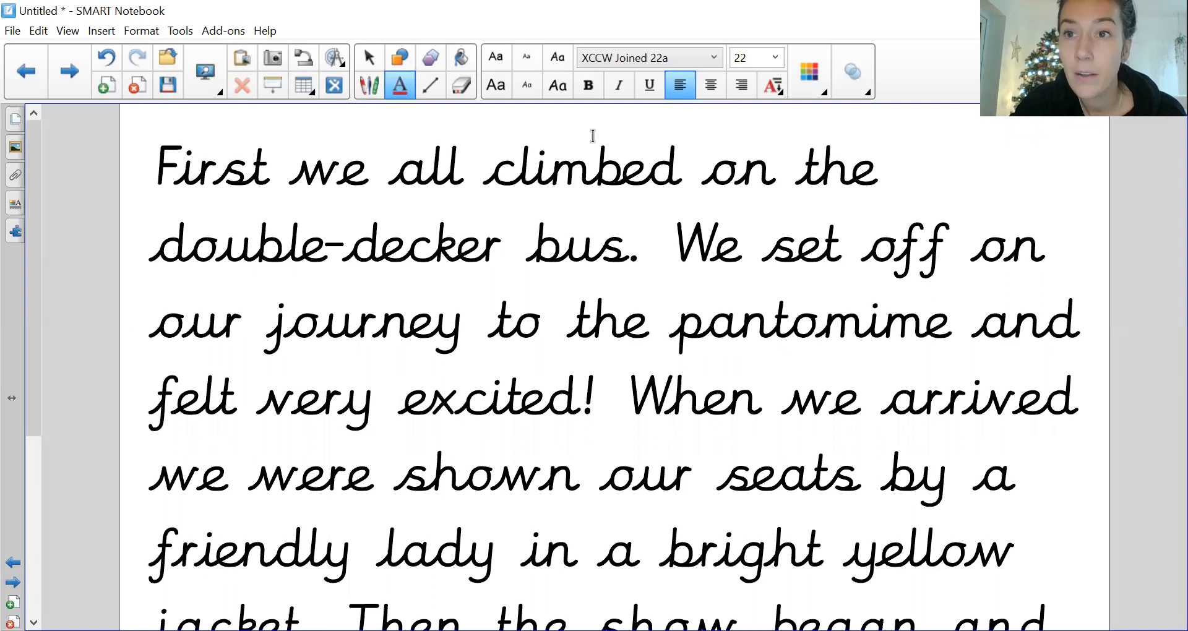
pyautogui.moveTo(71, 326)
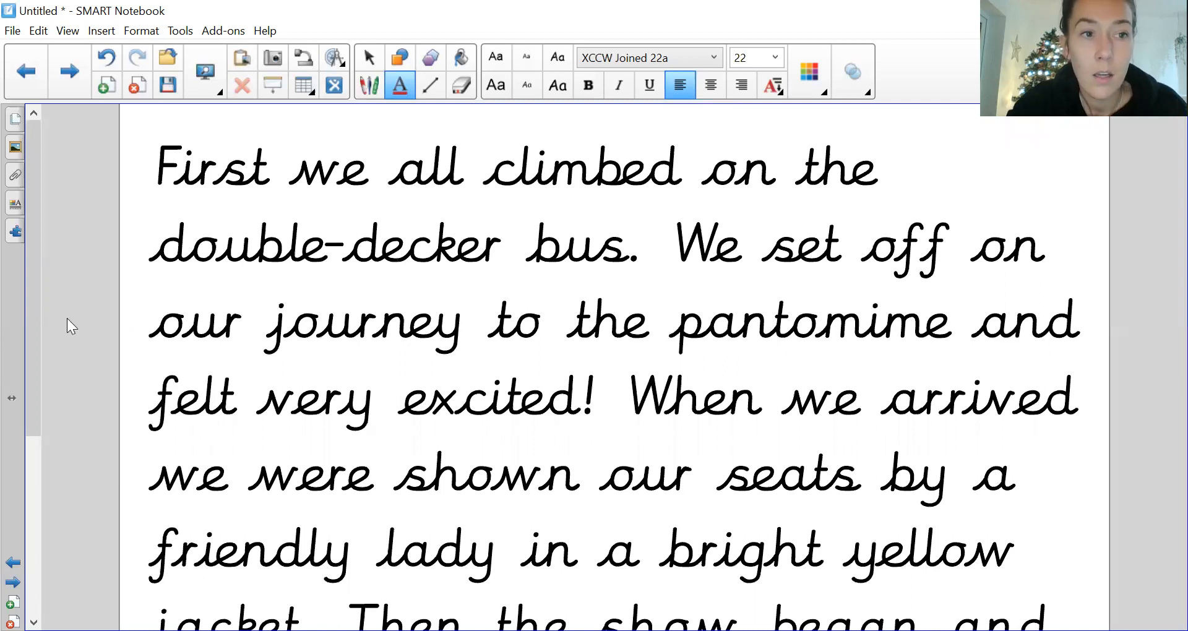
pyautogui.scroll(-3)
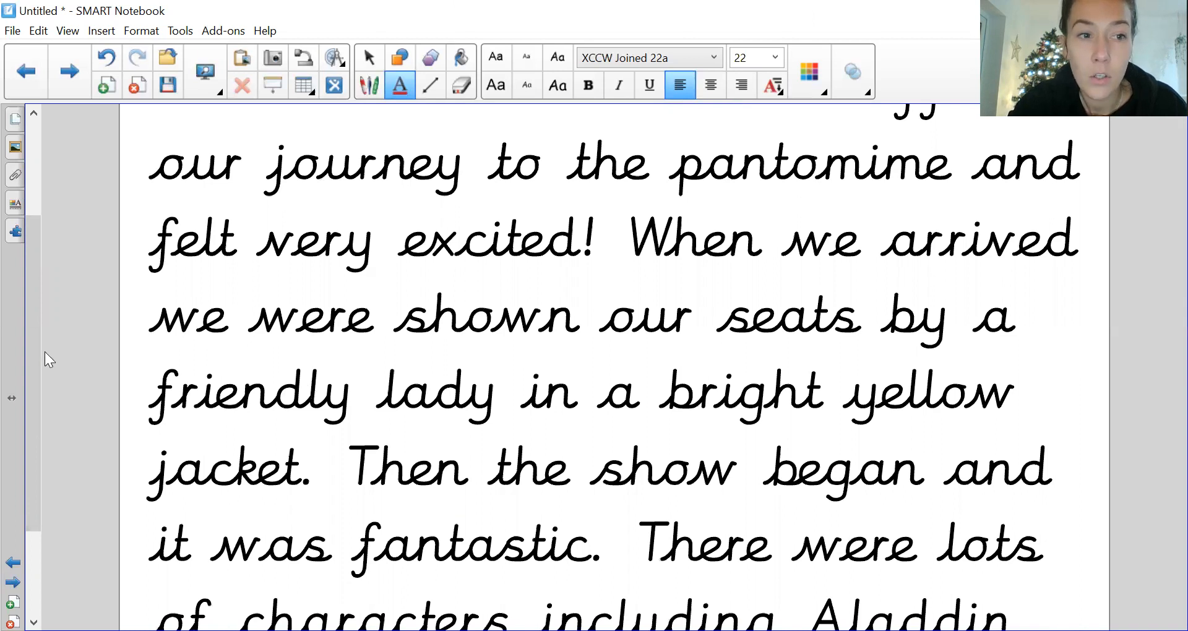
pyautogui.scroll(-3)
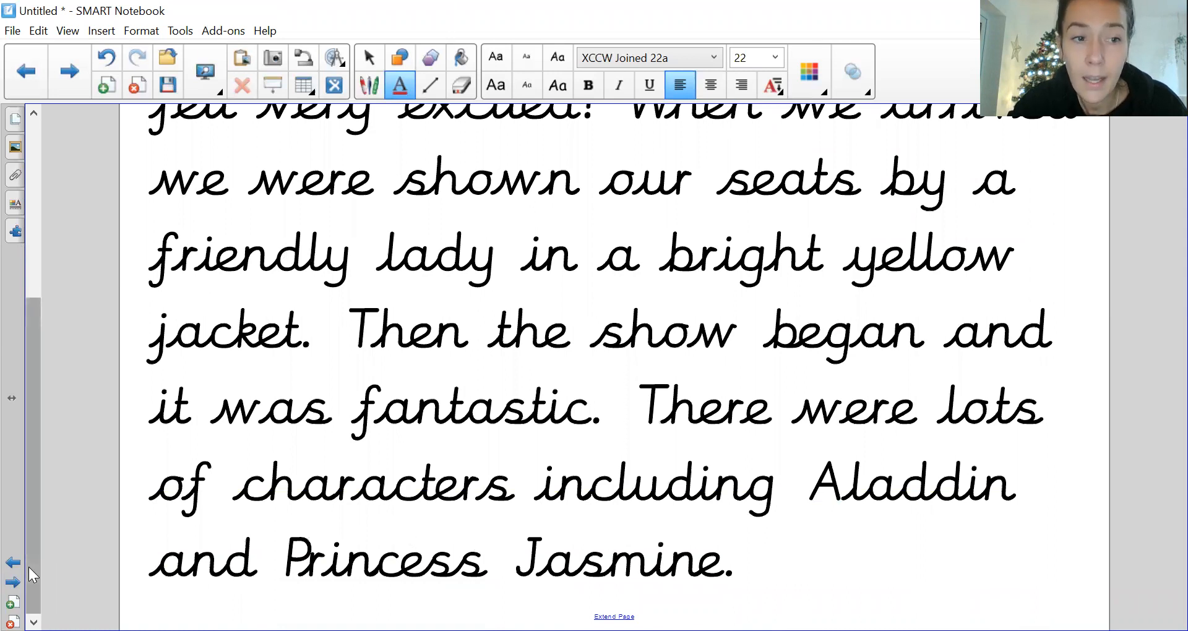
pyautogui.scroll(3)
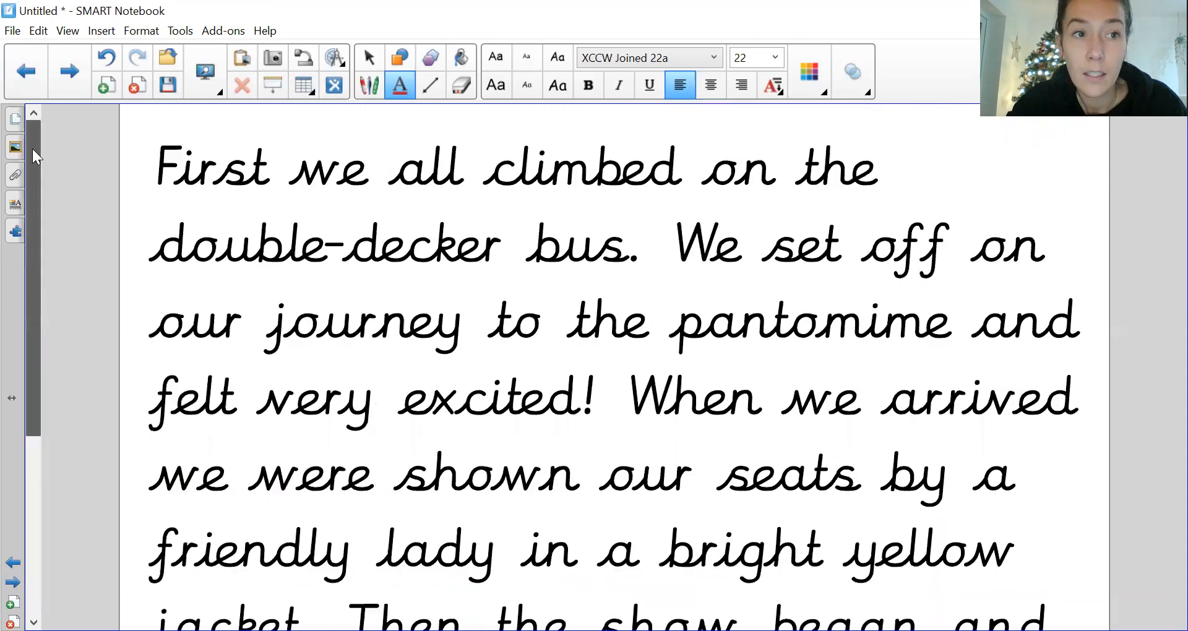